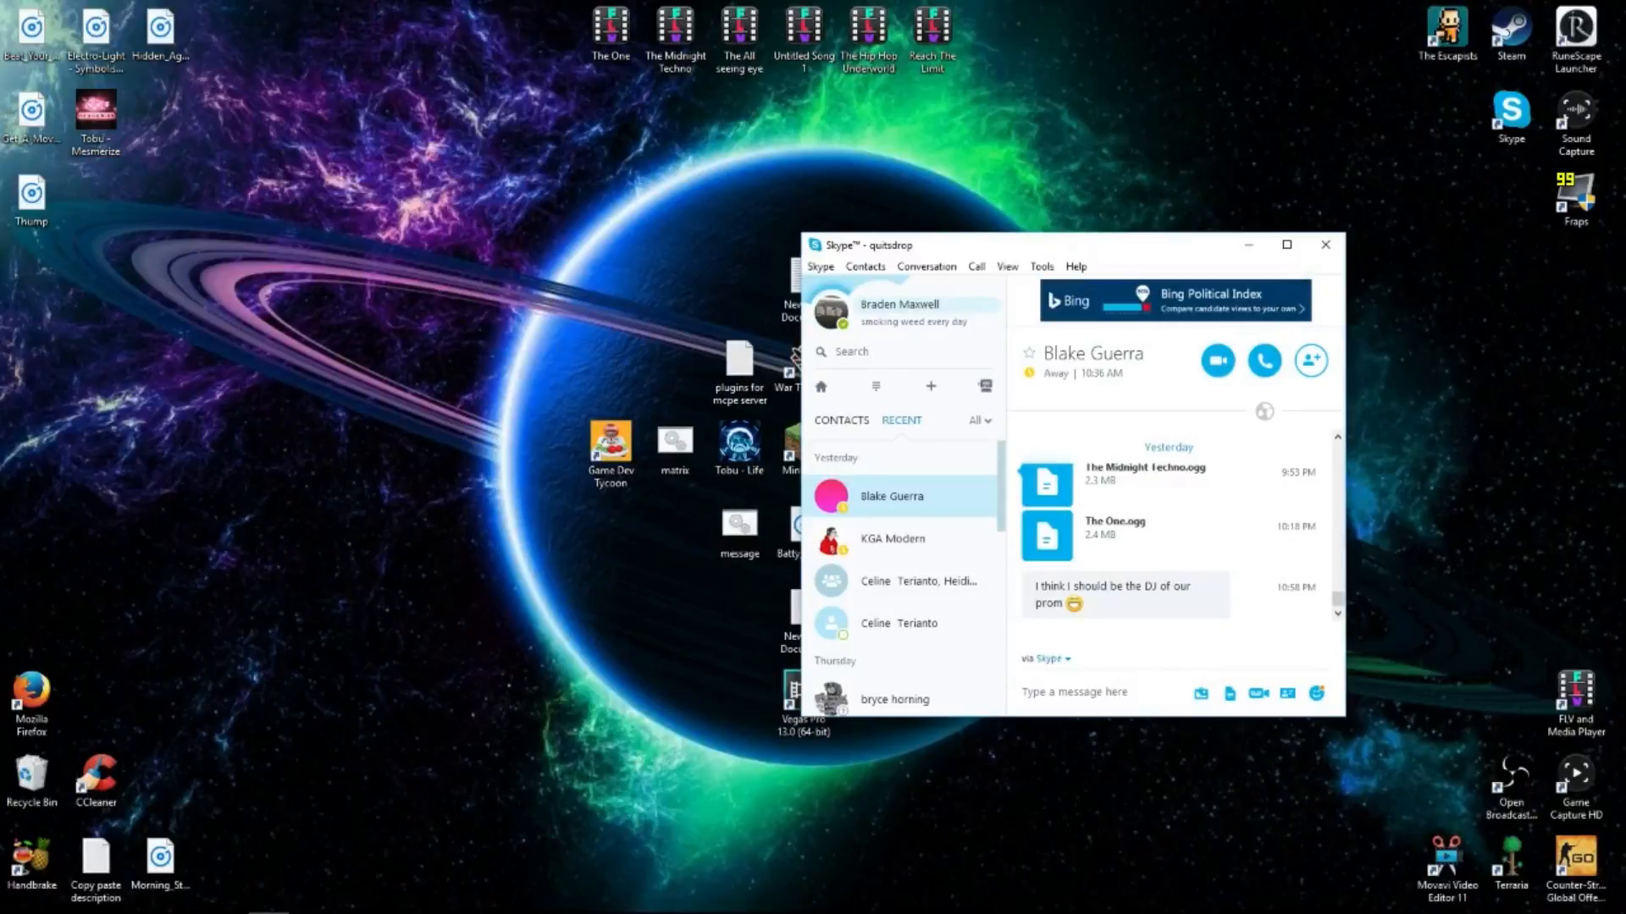
mouse_move(1247, 245)
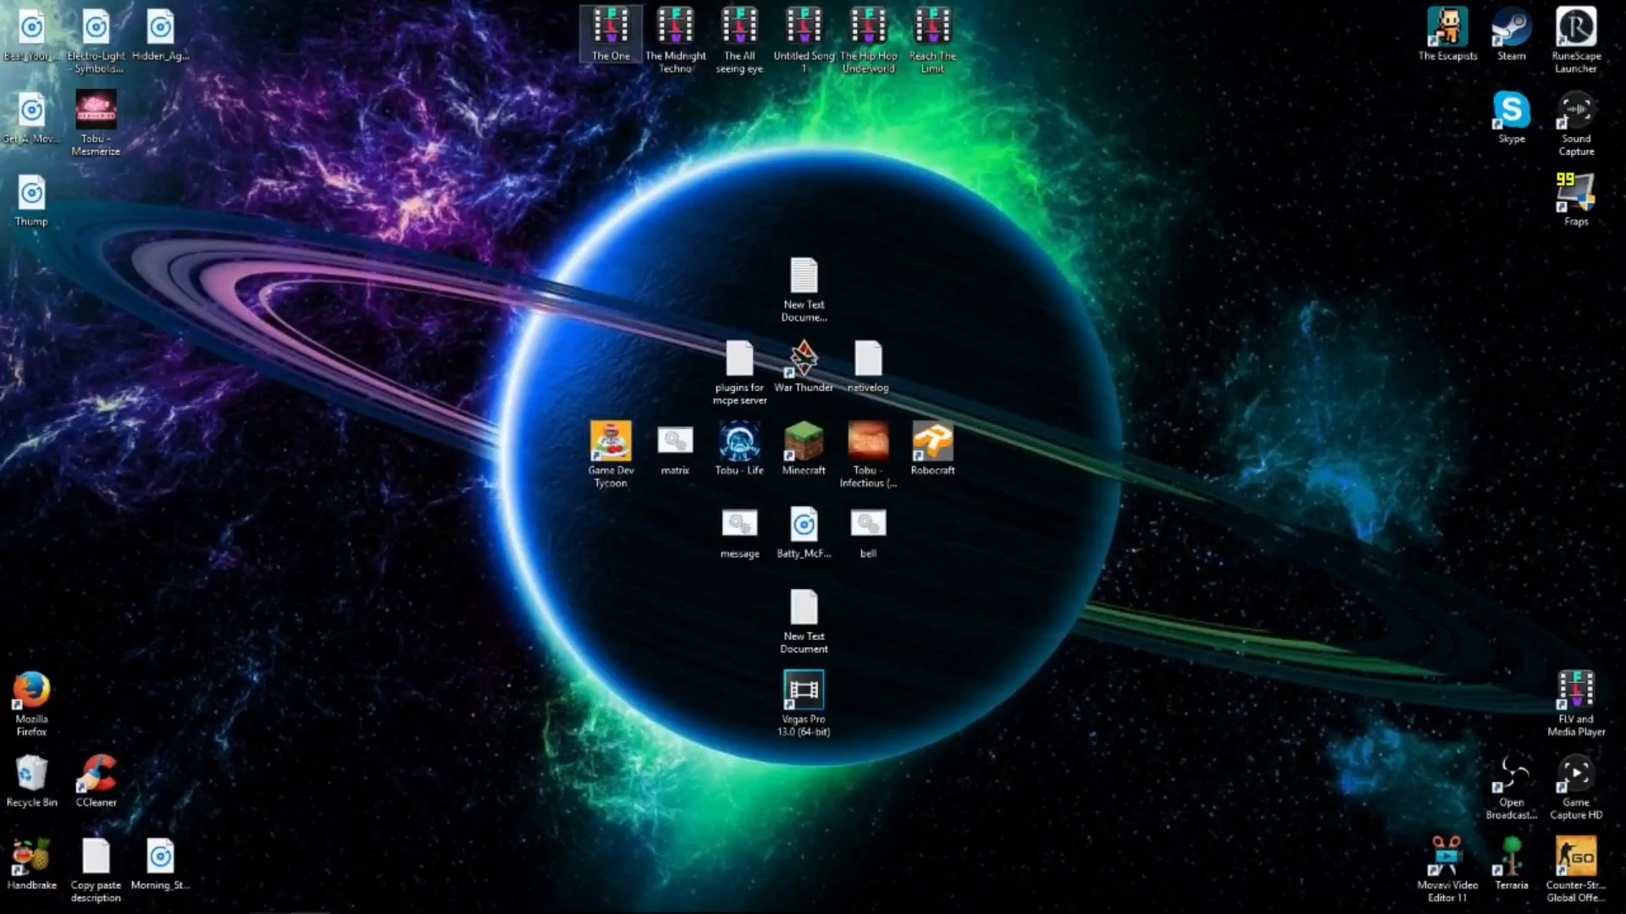
double_click(609, 34)
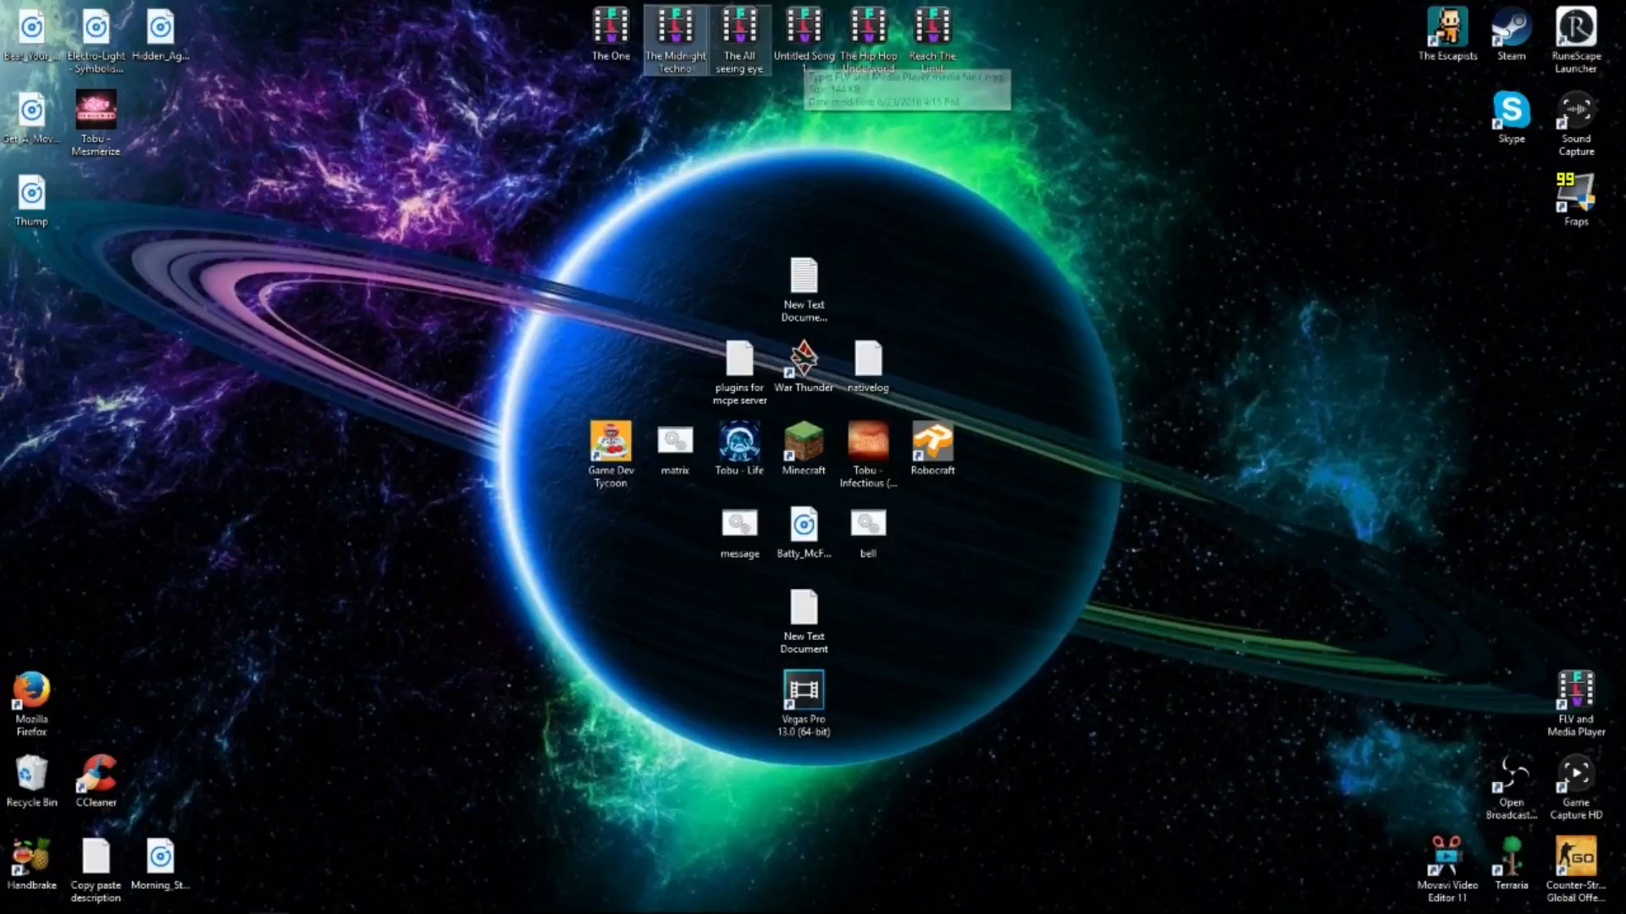
mouse_move(738, 23)
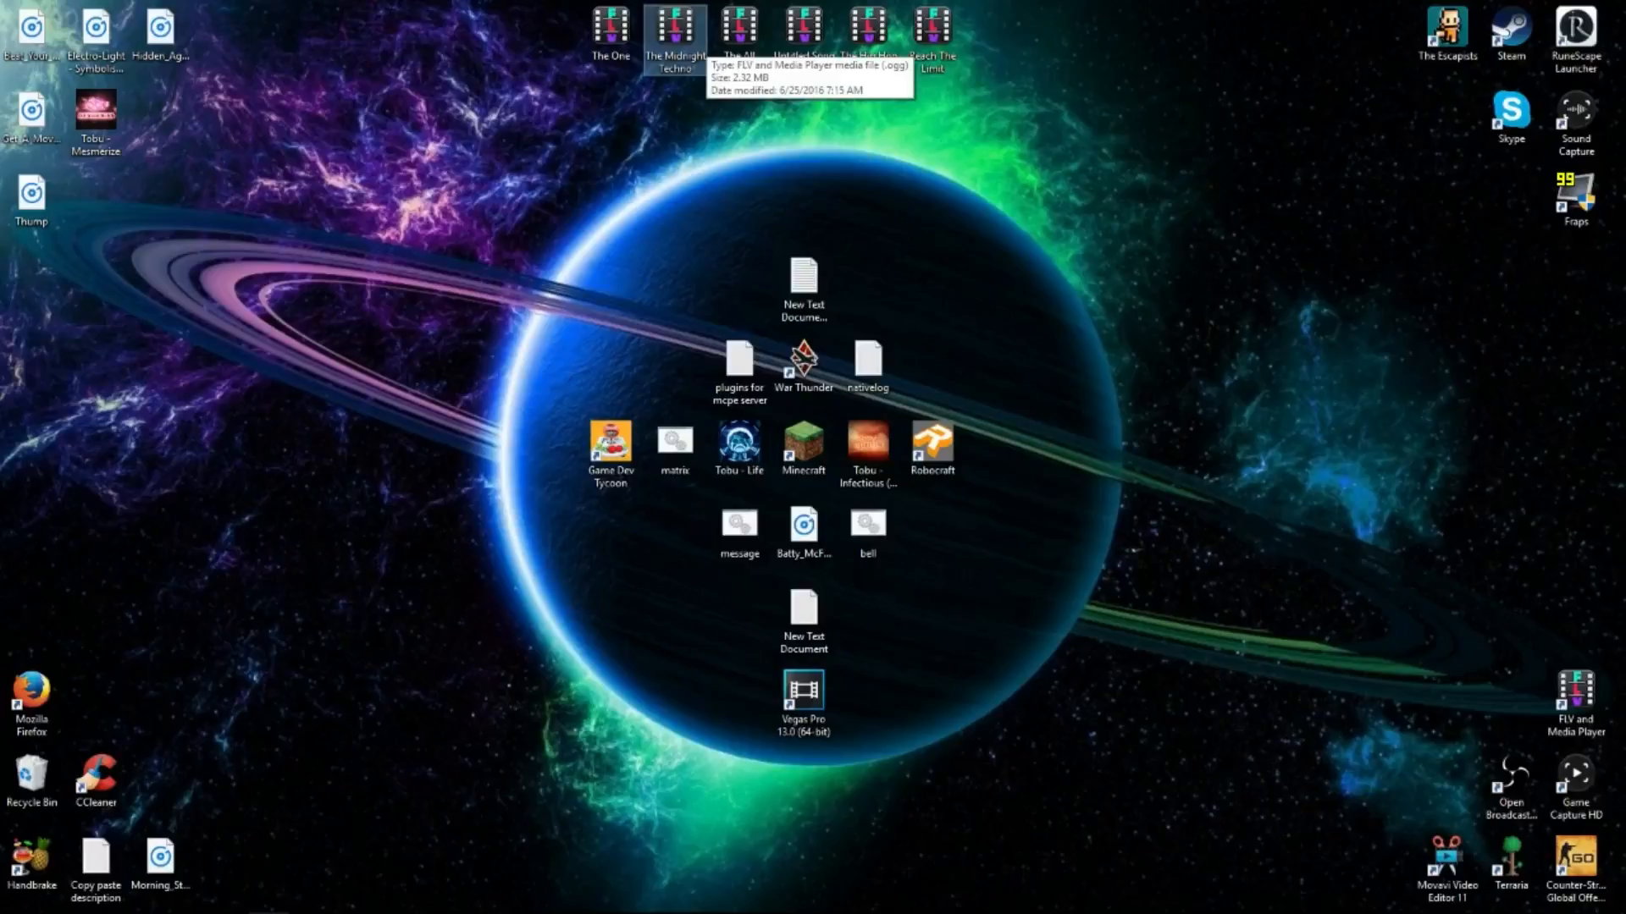
Play The Midnight Techno in FLV and Media Player, skip ahead, then close the player.
double_click(674, 23)
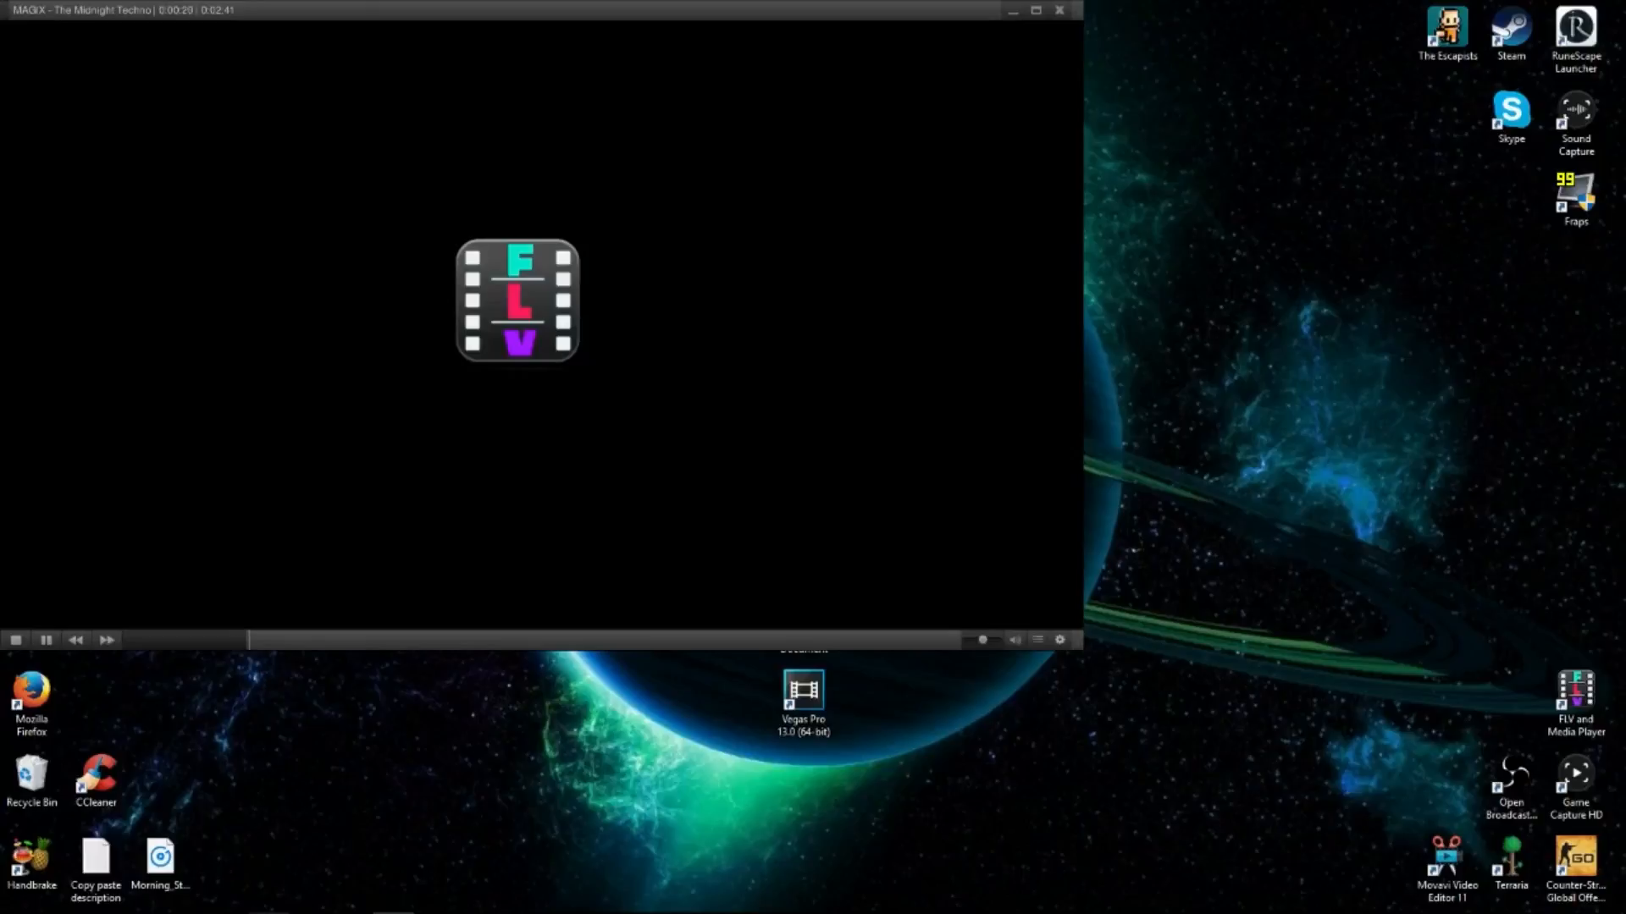
click(524, 640)
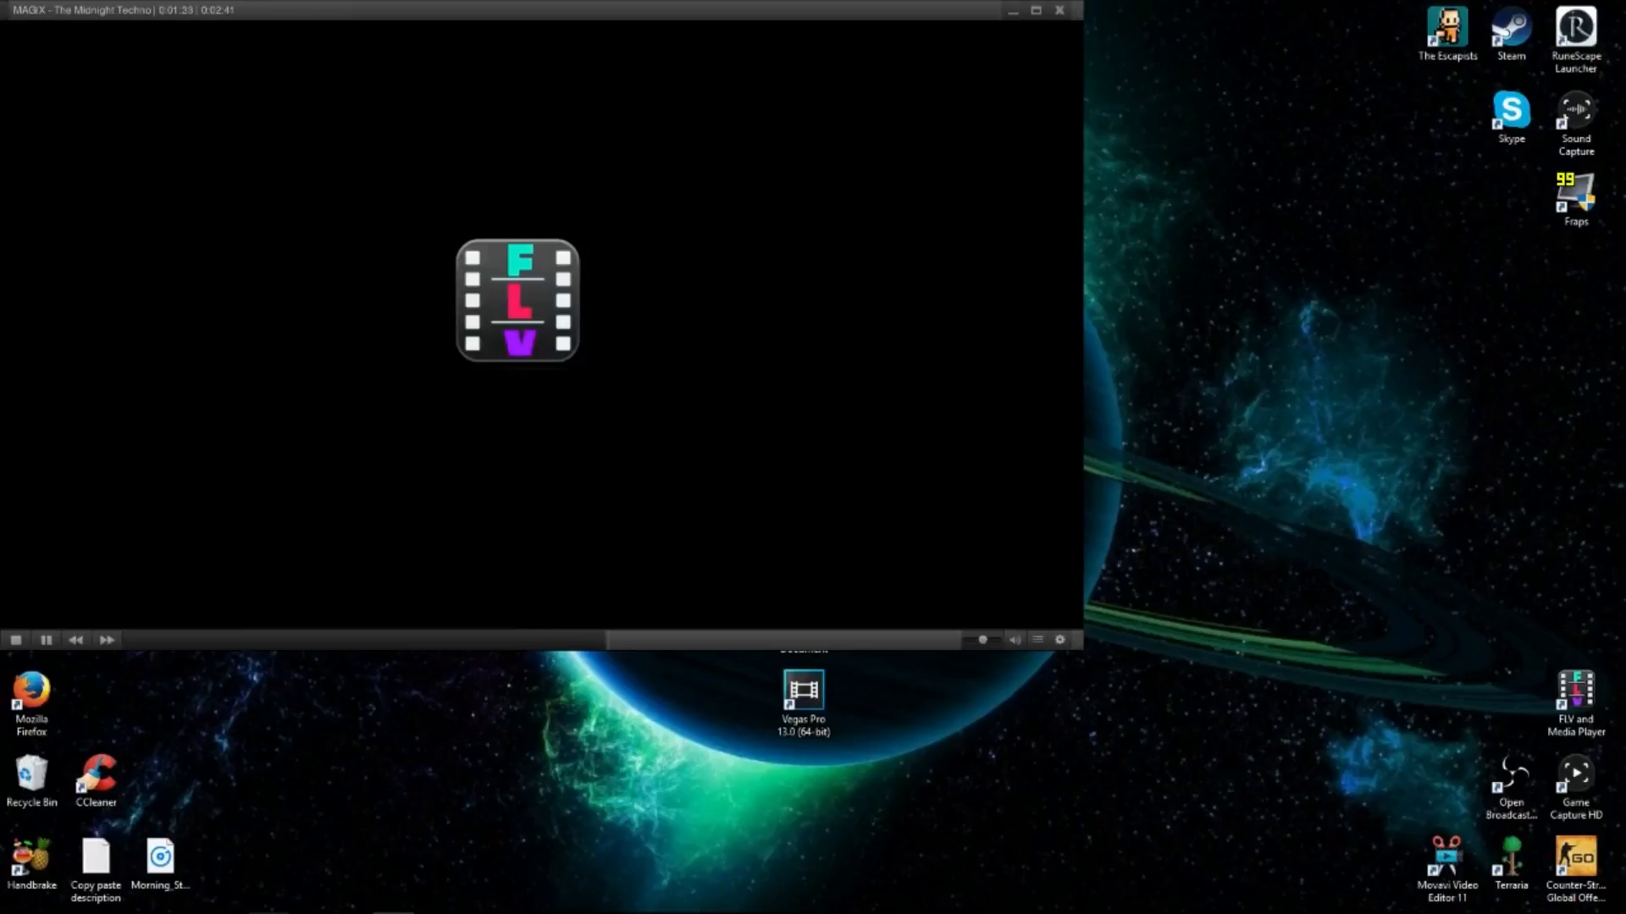
click(1012, 10)
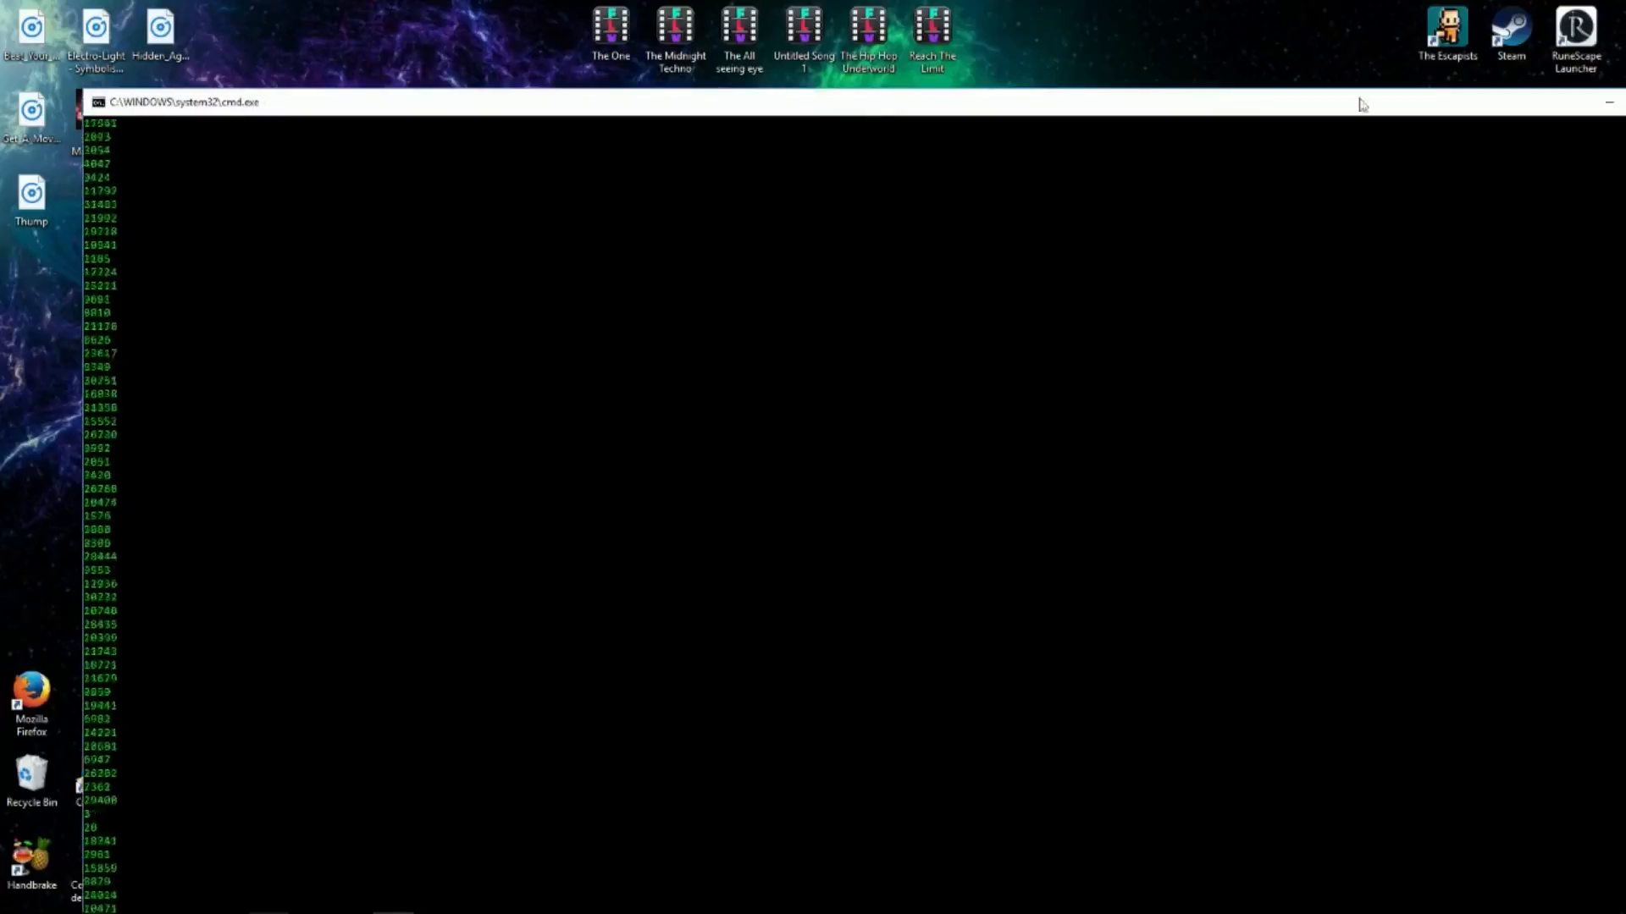
Close the Command Prompt window streaming green numbers.
click(1605, 101)
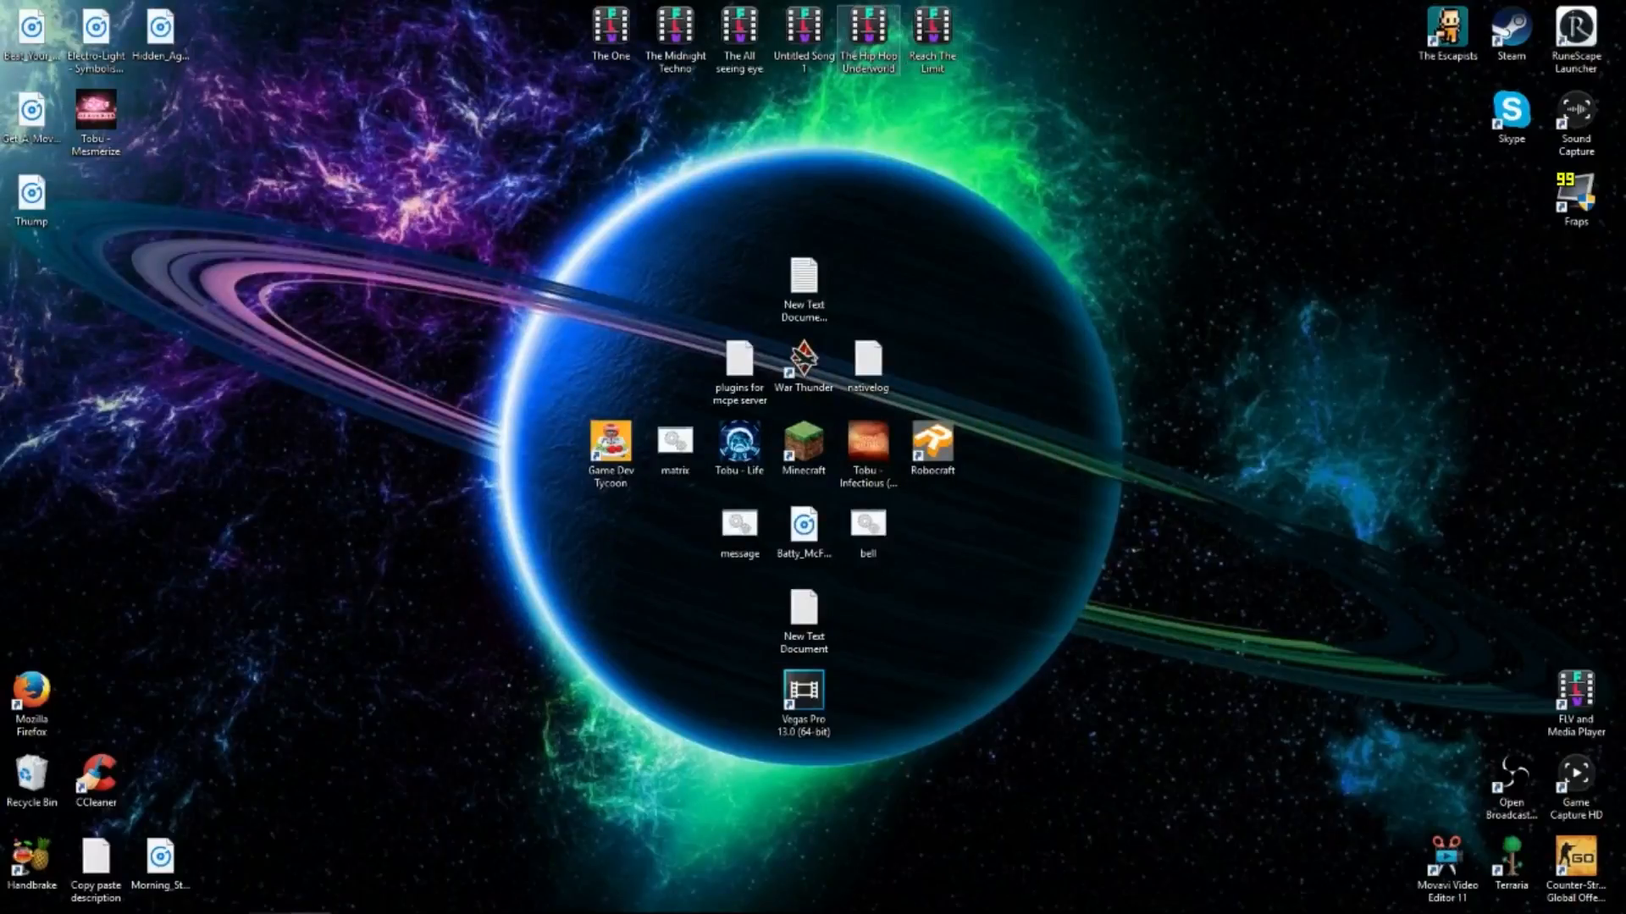
Click around the desktop and taskbar to find the friend's song files.
click(803, 31)
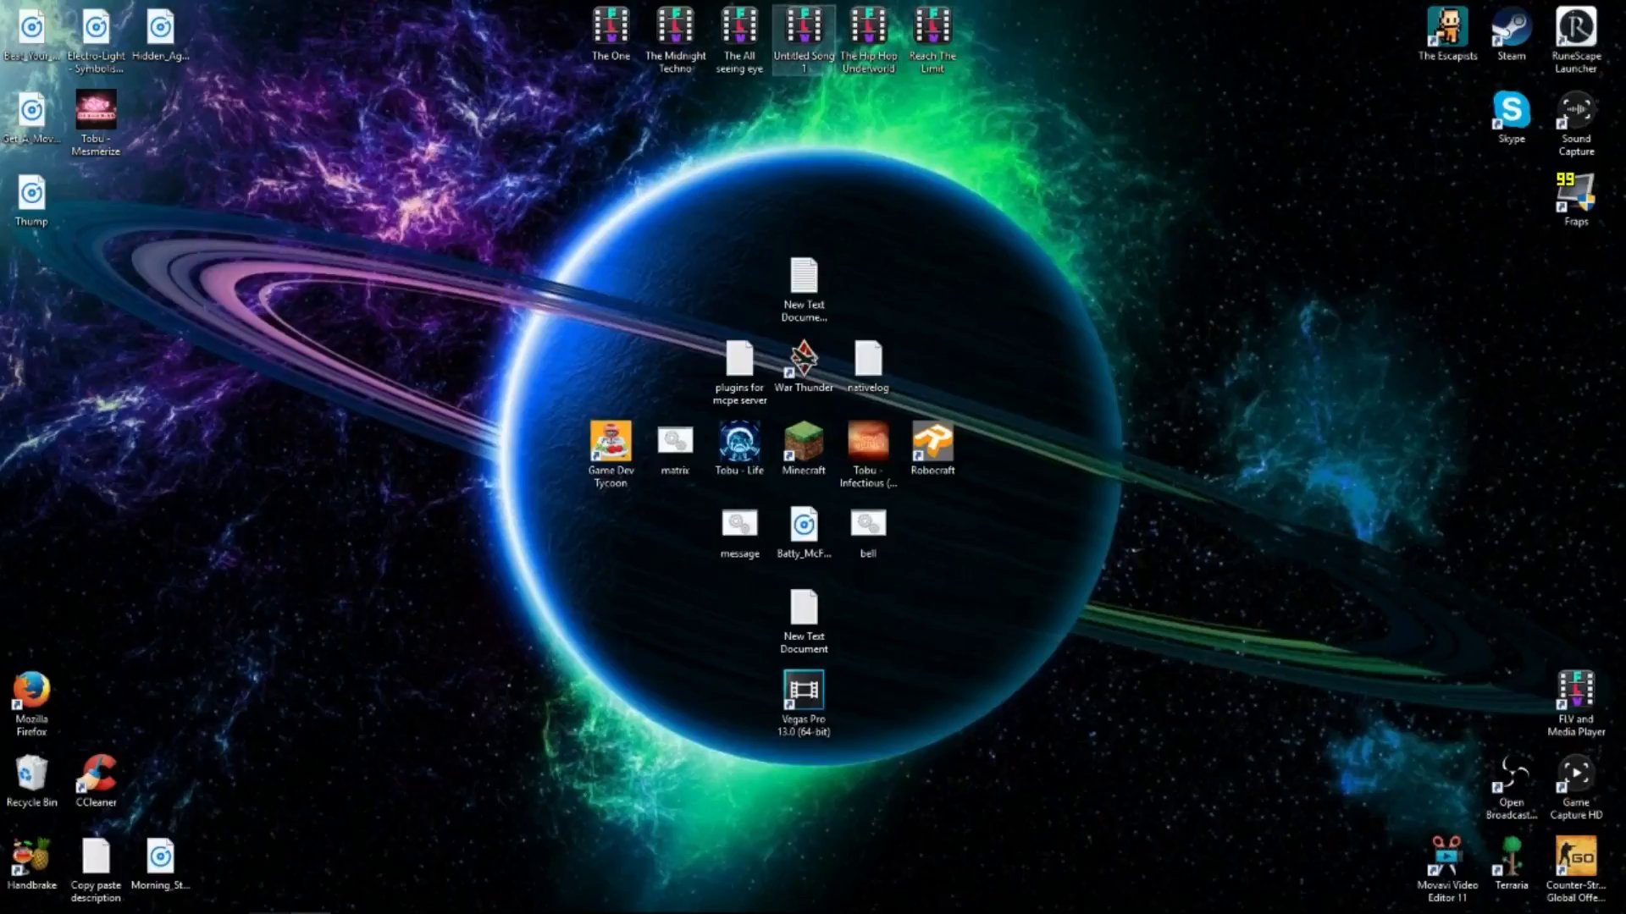
click(739, 446)
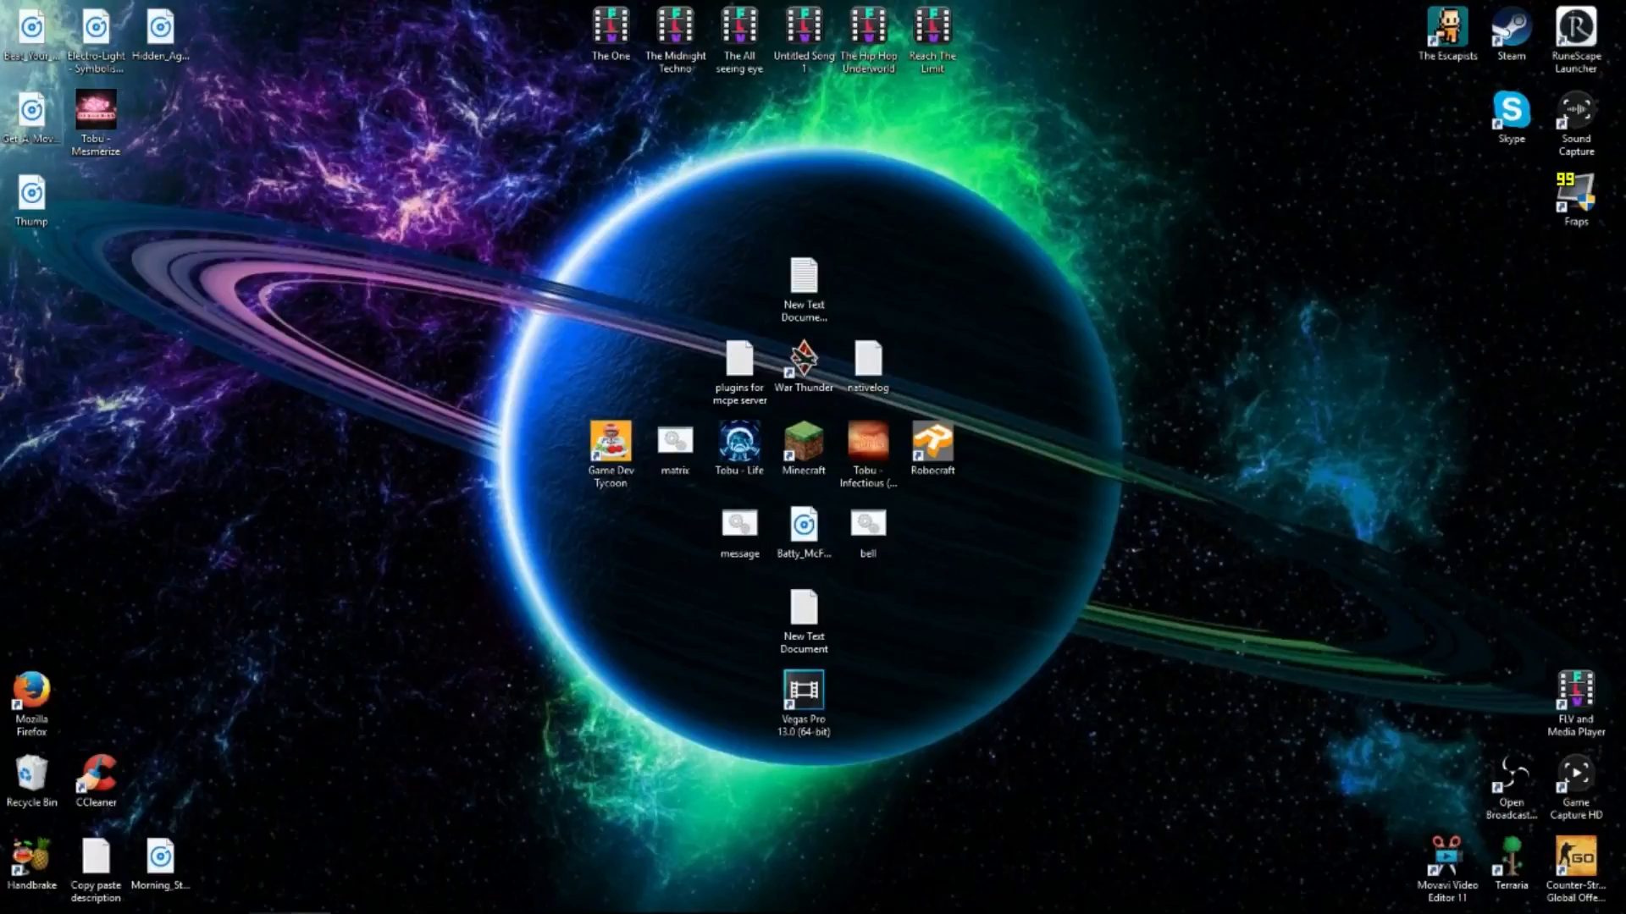
click(160, 860)
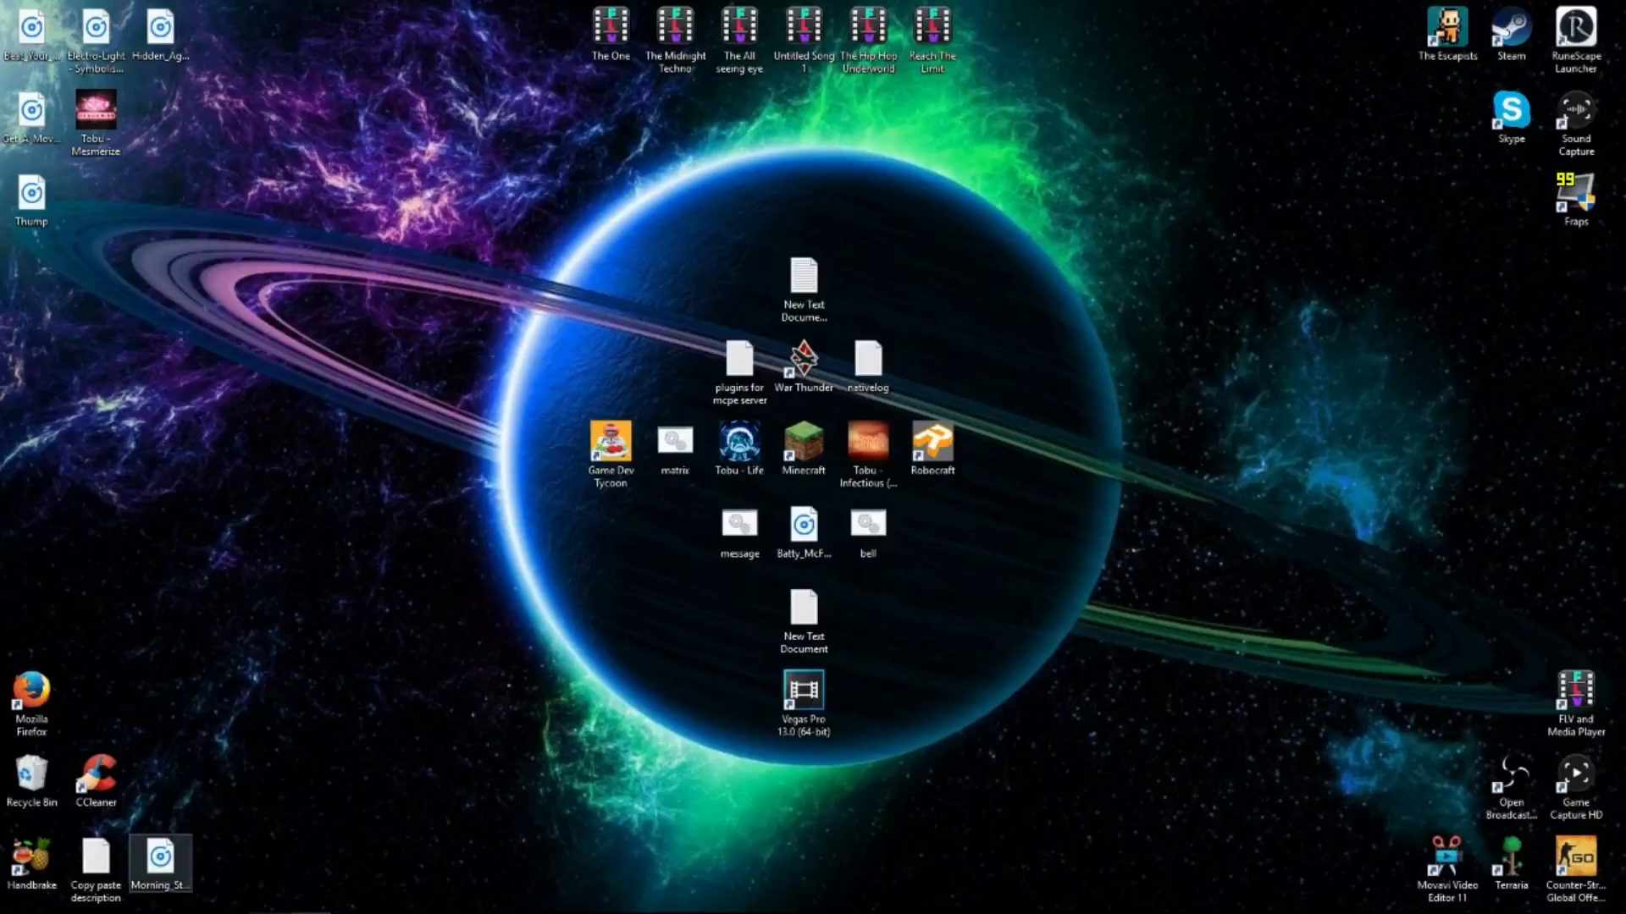
click(738, 444)
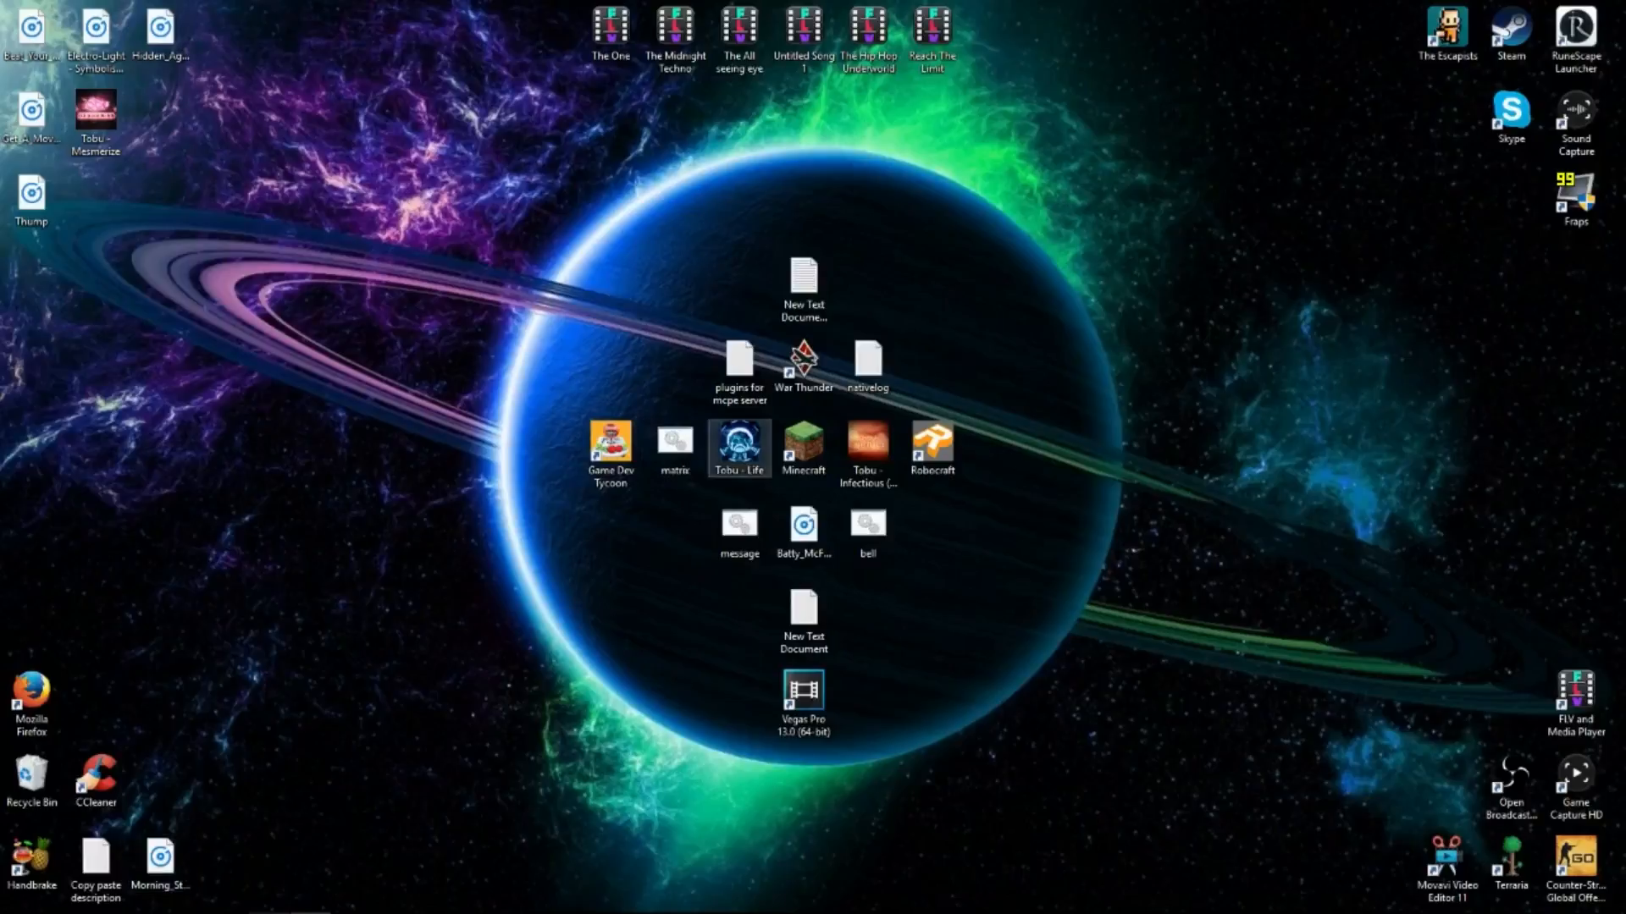
click(802, 32)
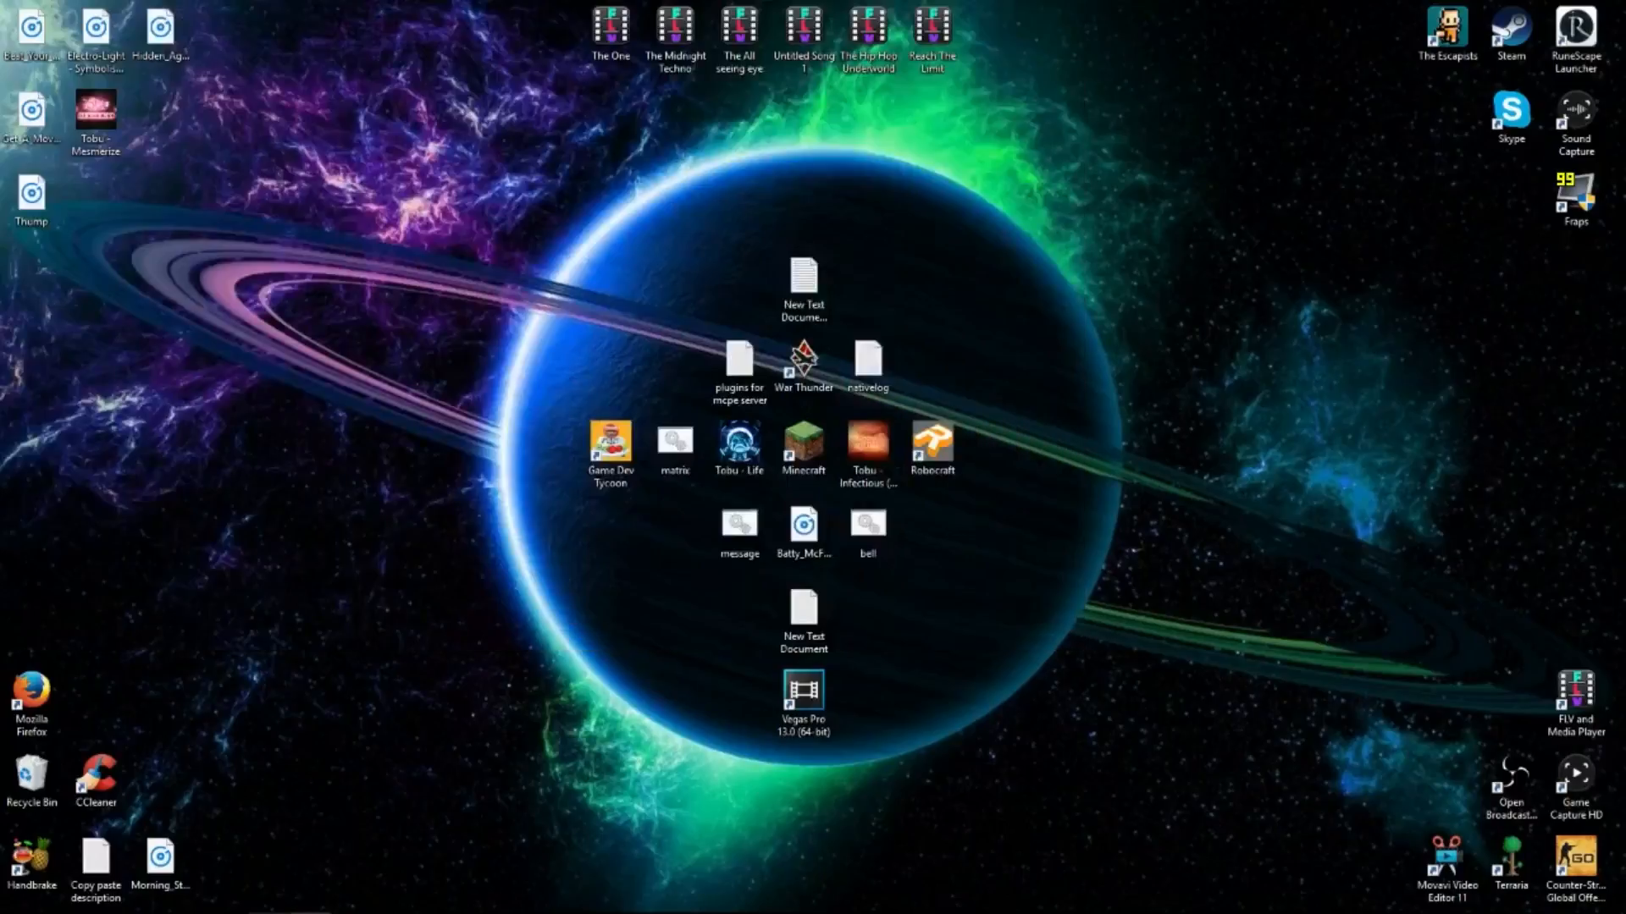
Open The Hip Hop Underworld from its desktop icon in FLV and Media Player.
click(803, 31)
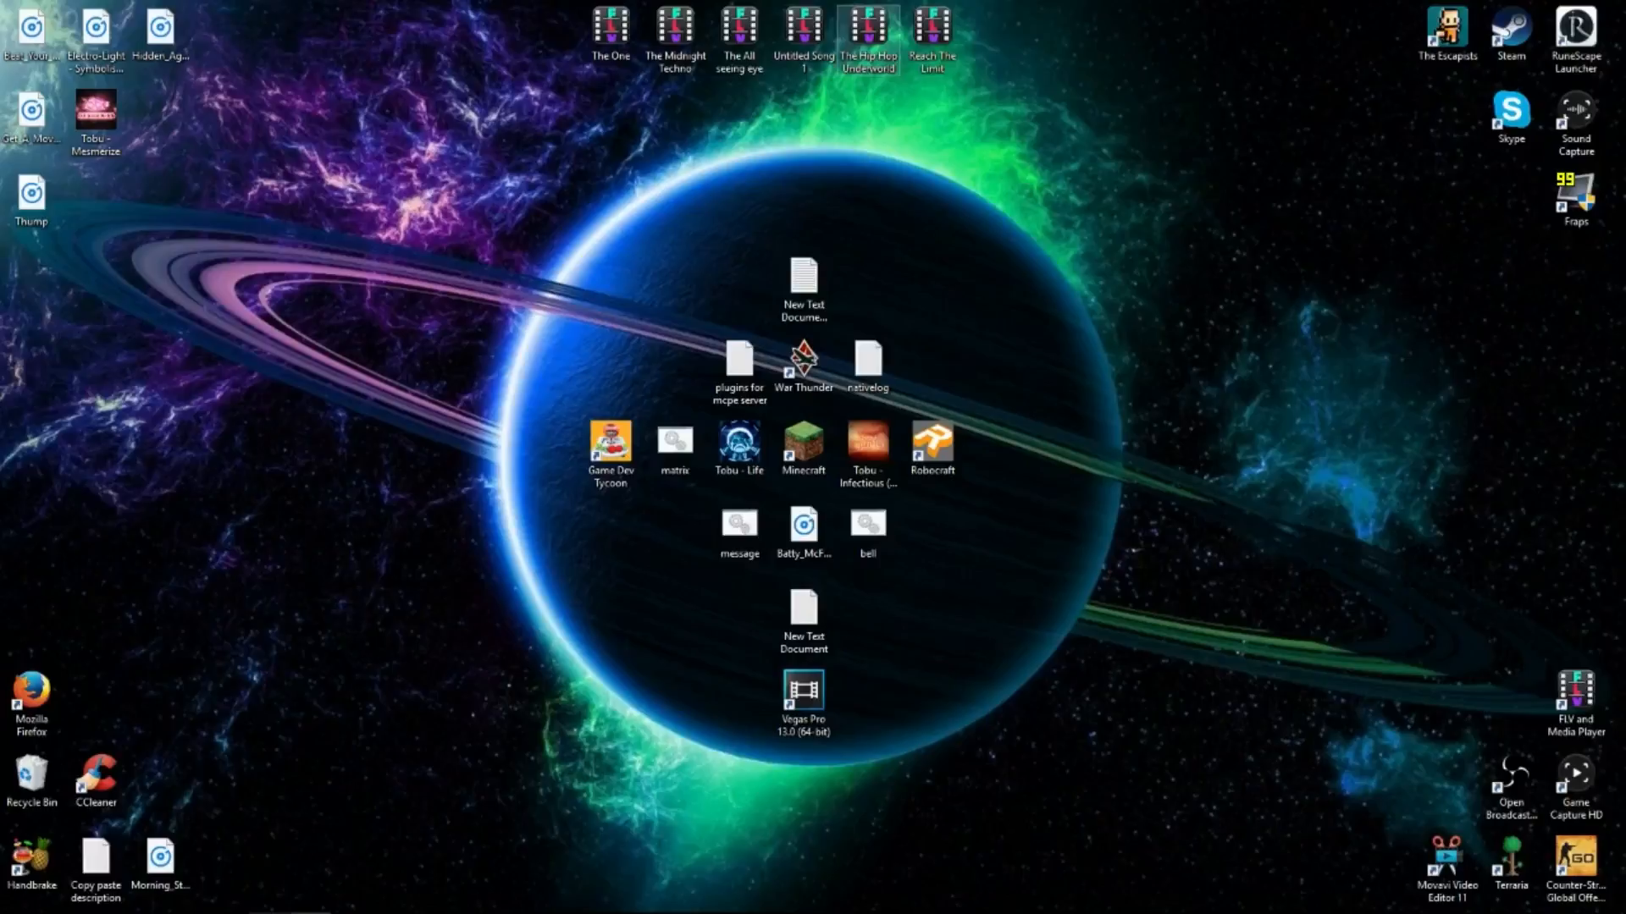
double_click(739, 32)
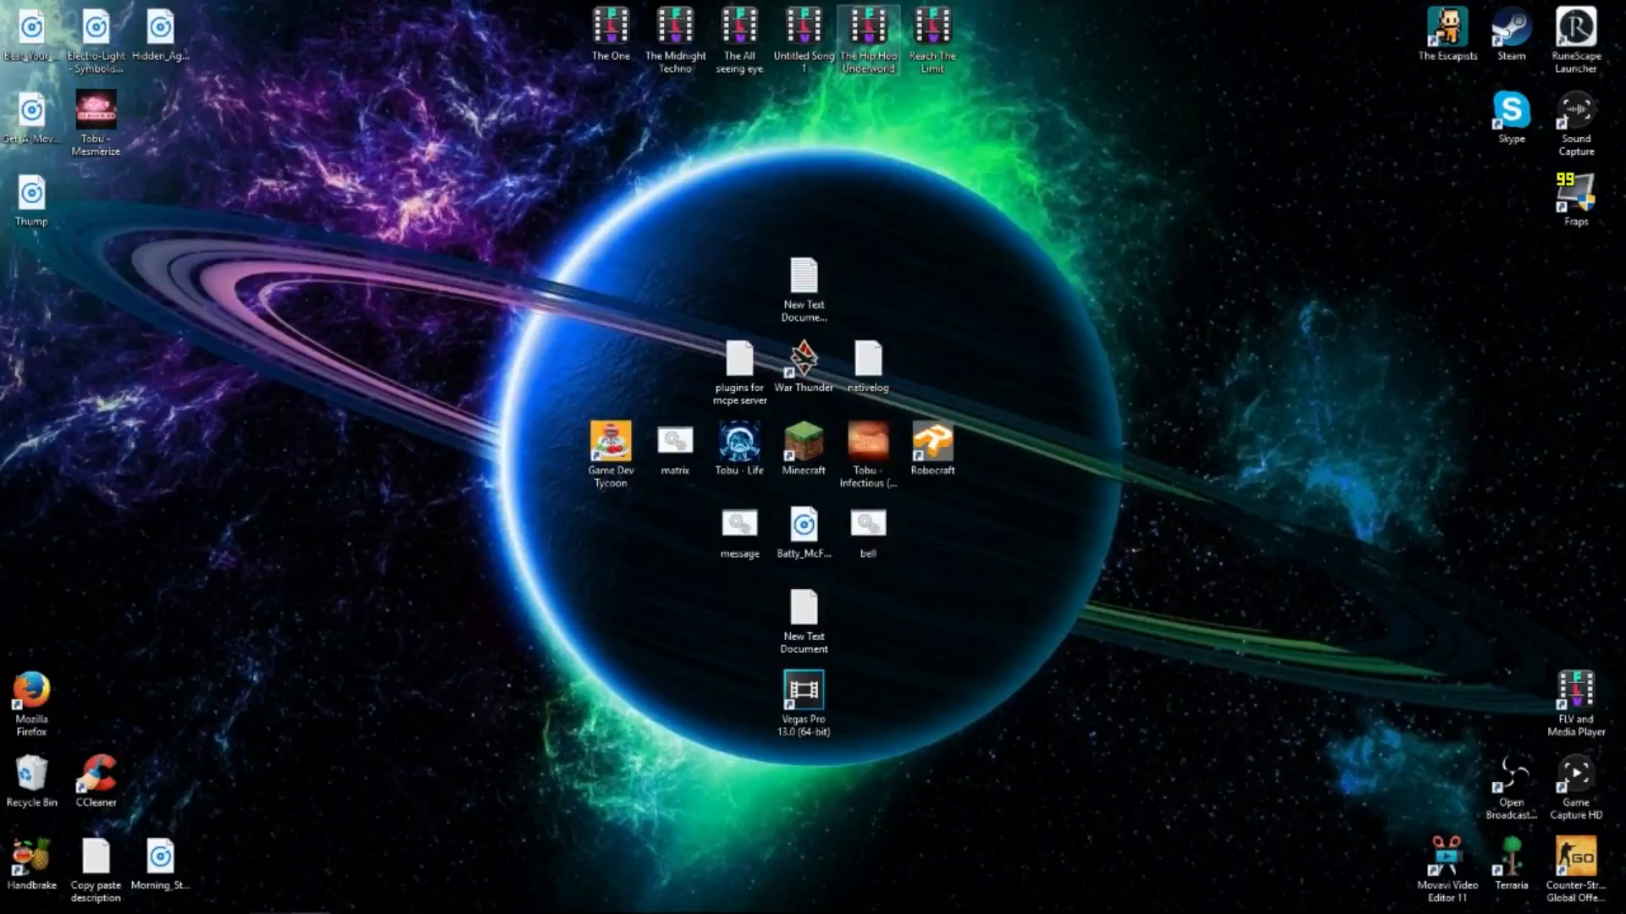
double_click(868, 31)
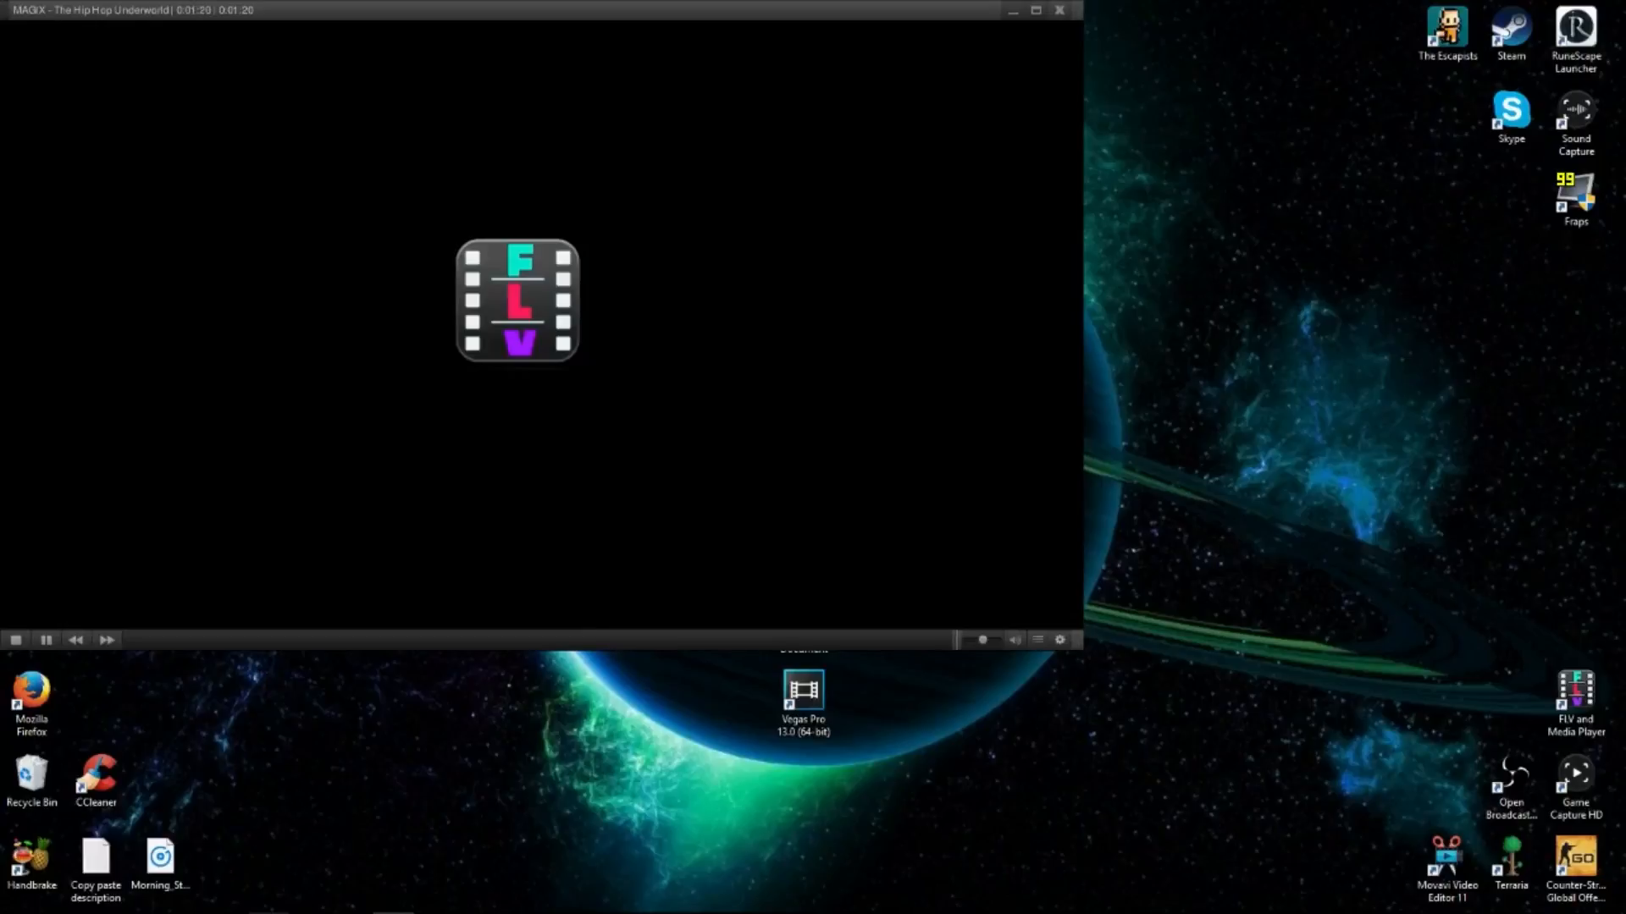
Close FLV and Media Player after The Hip Hop Underworld finishes.
click(1058, 10)
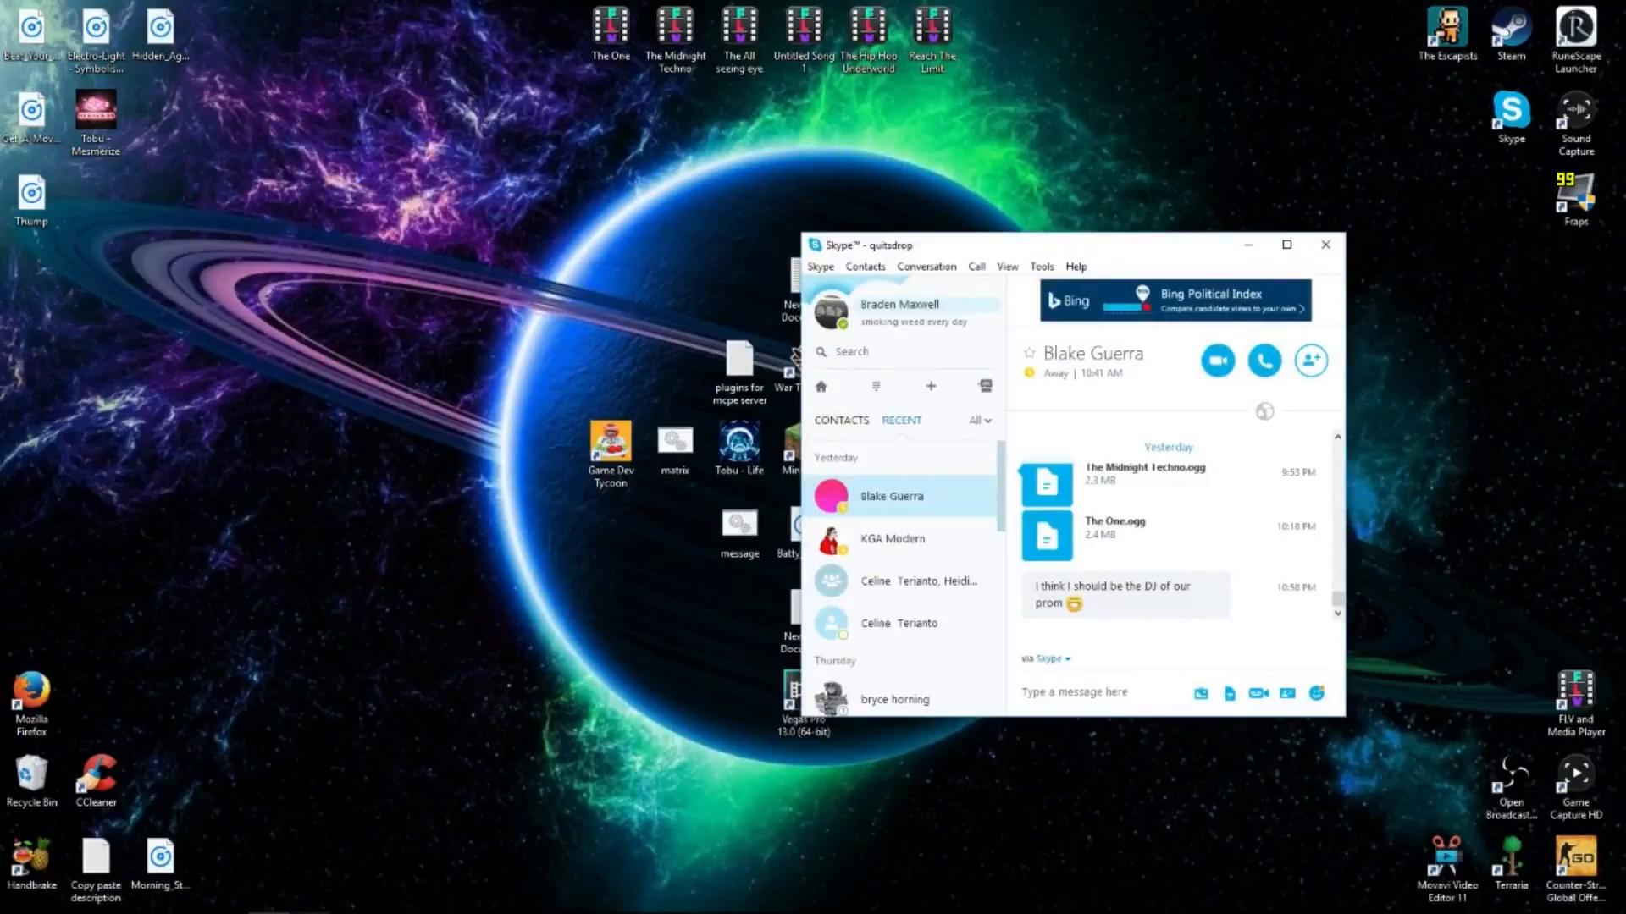
Close the Skype conversation showing the shared song files.
click(1286, 245)
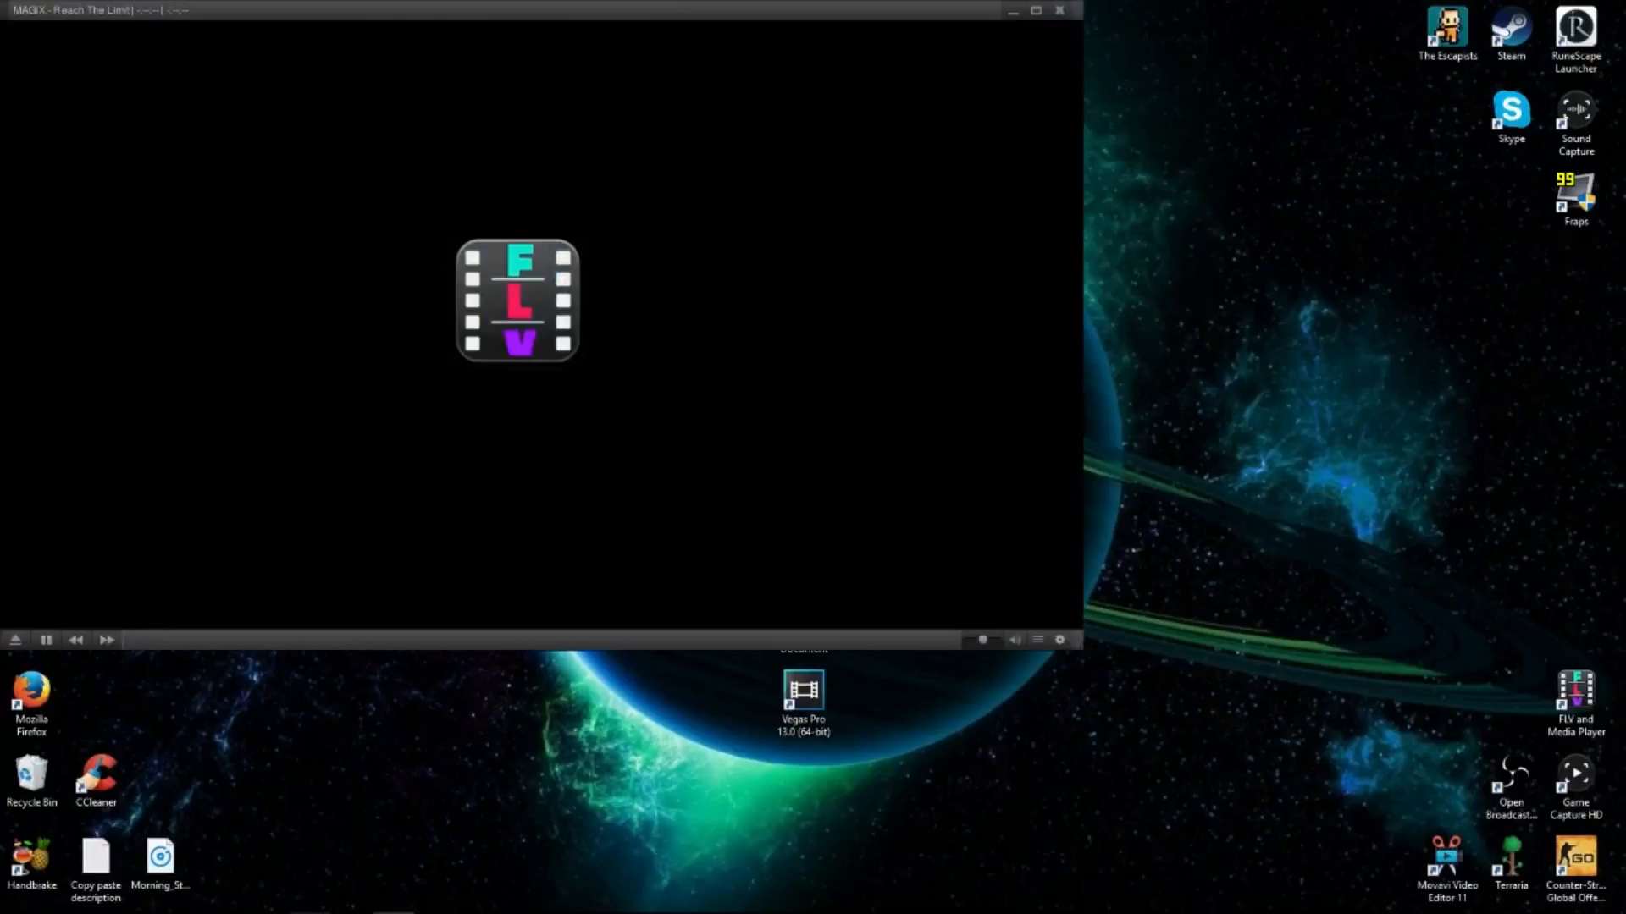
Start playback of Reach The Limit in FLV and Media Player.
click(15, 640)
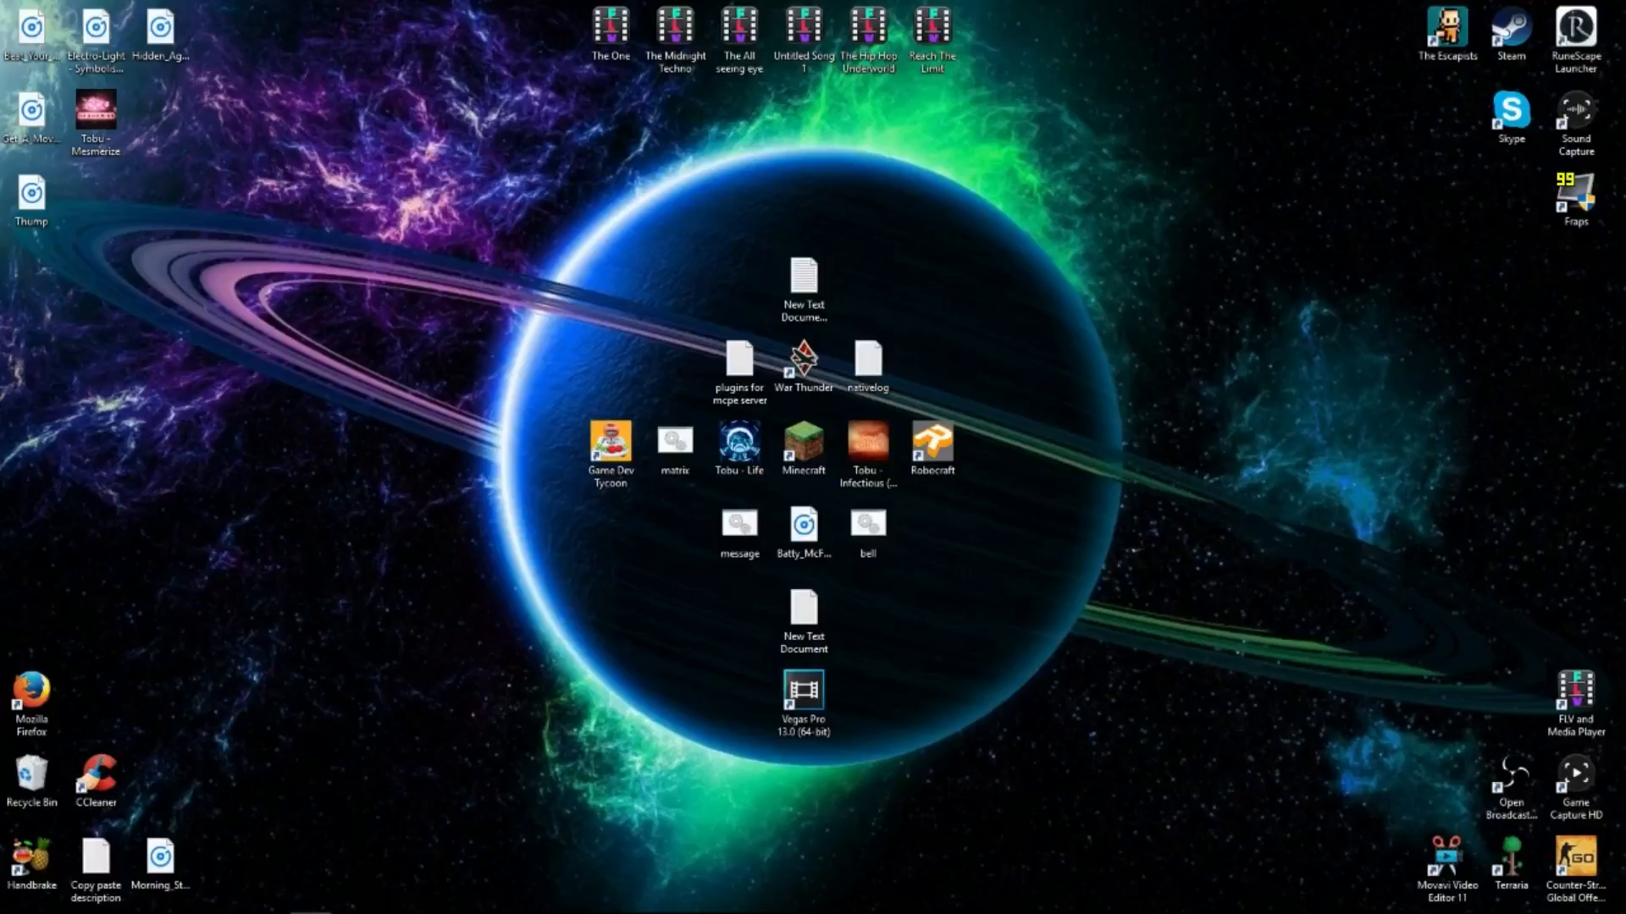
Edit matrix.bat to repeat %random% on the echo line, then close the script.
click(675, 448)
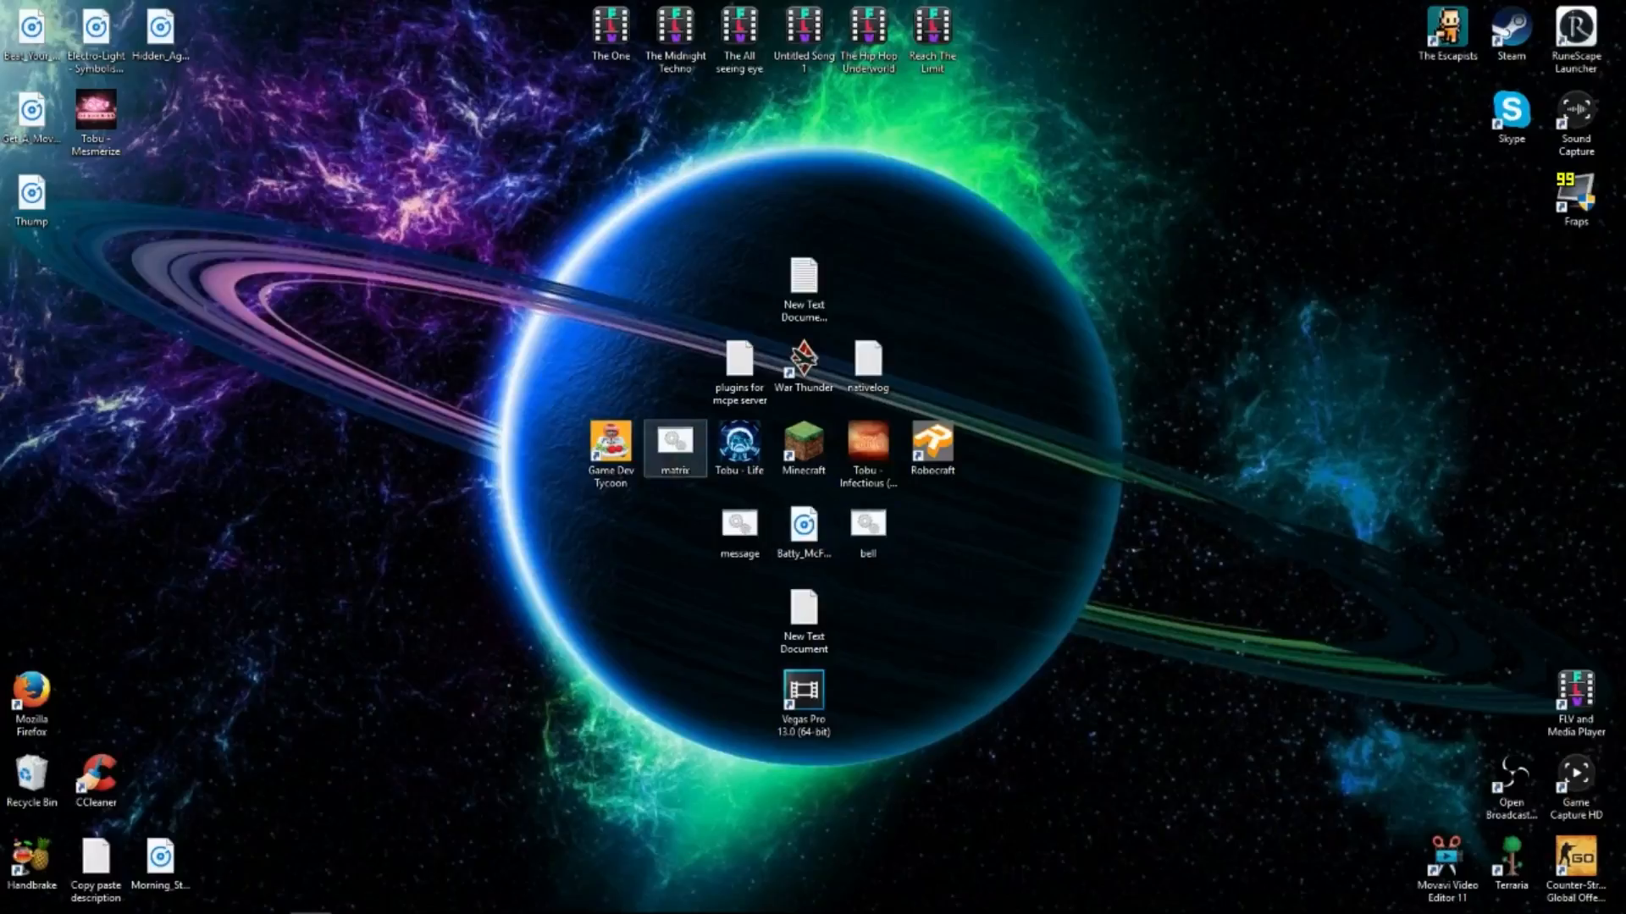
double_click(673, 448)
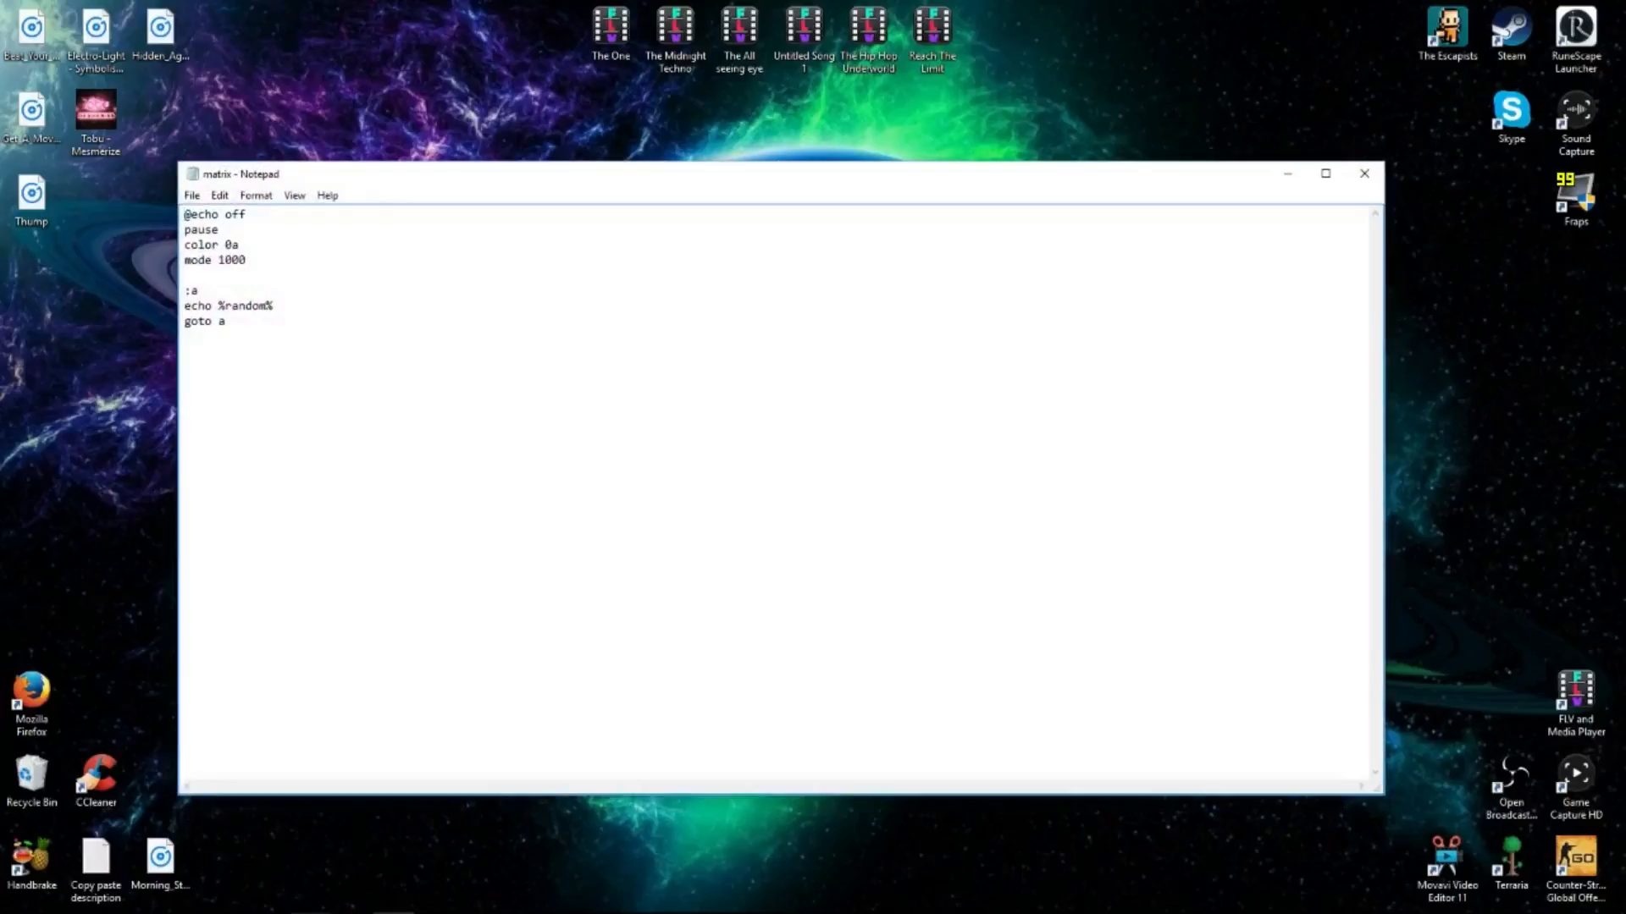
double_click(243, 305)
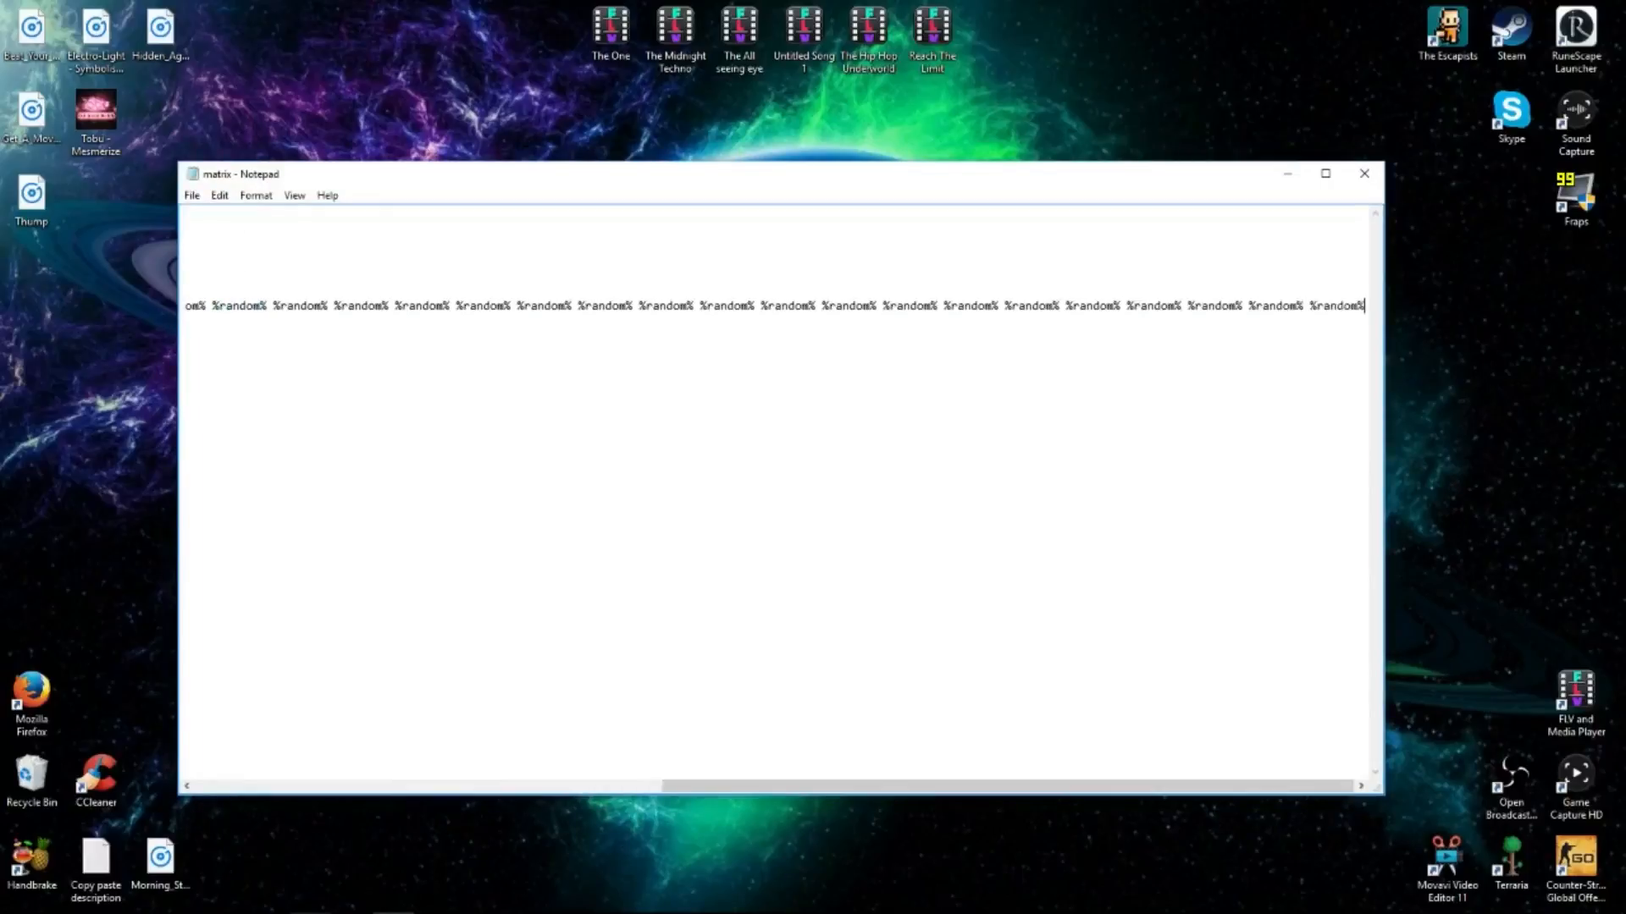
scroll(right, 3)
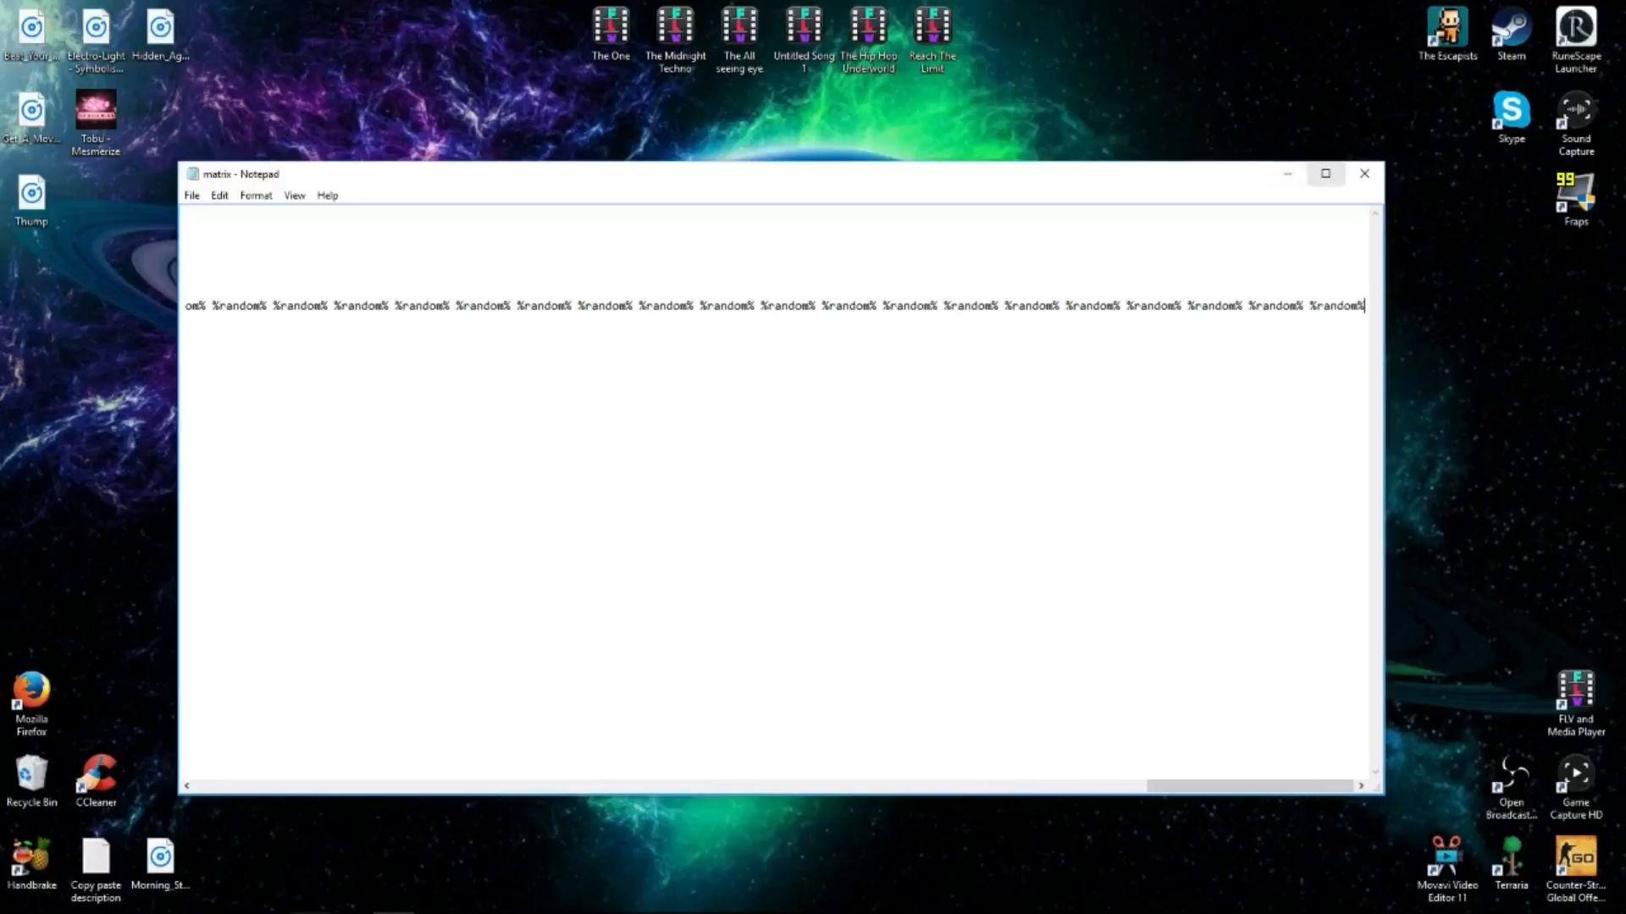
click(192, 195)
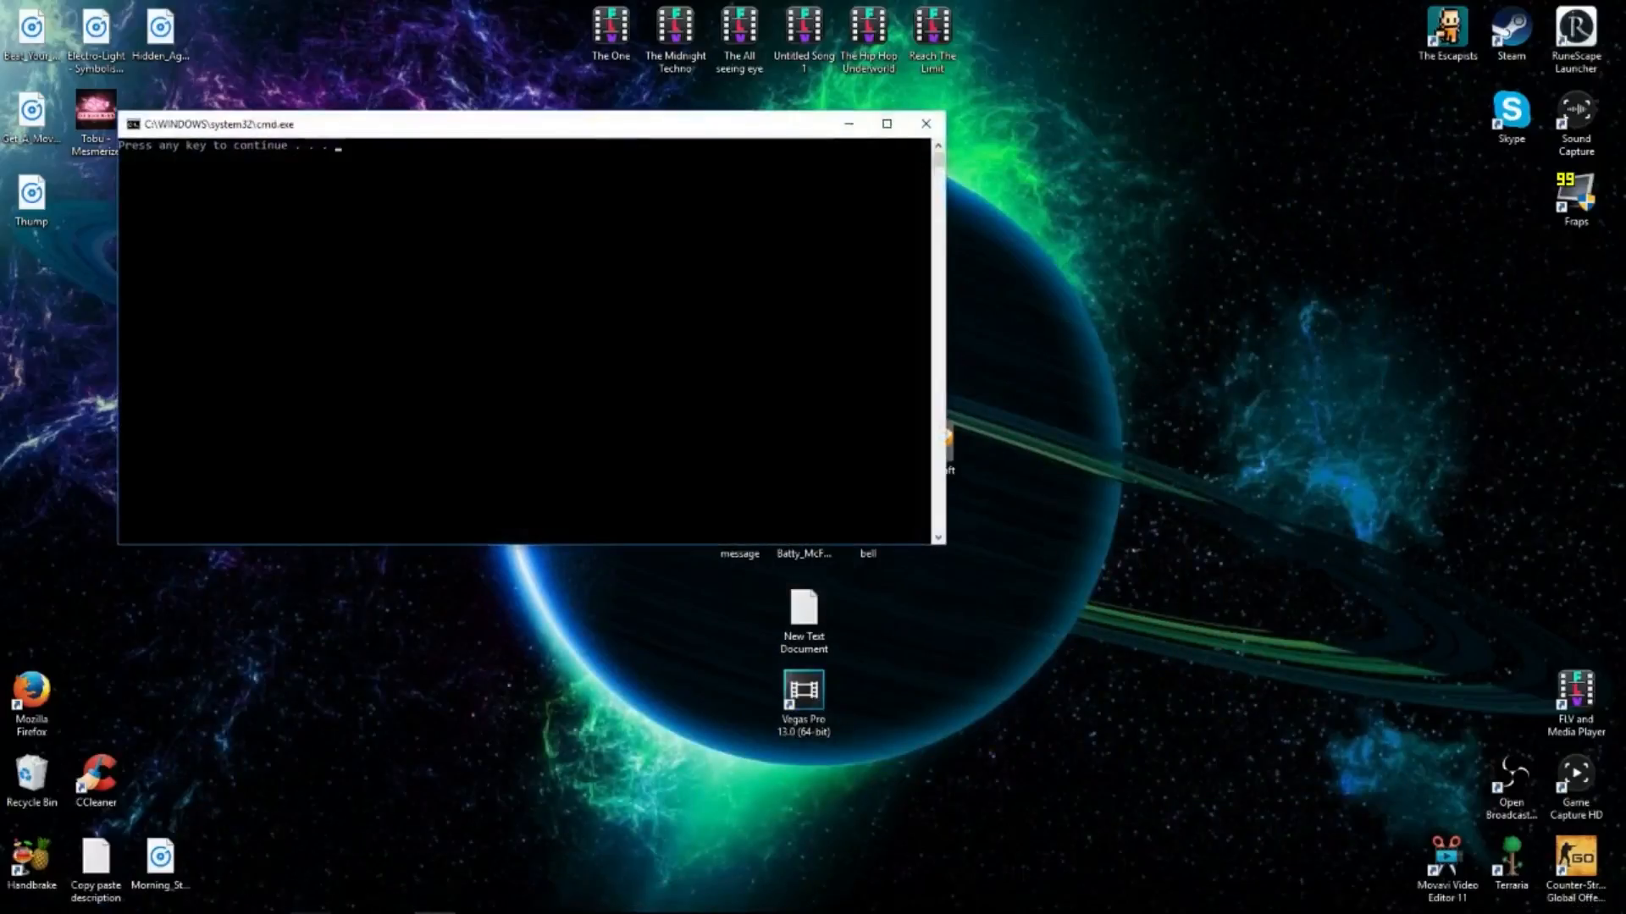
Continue the waiting matrix script in the cmd window so green numbers fill the screen.
click(887, 124)
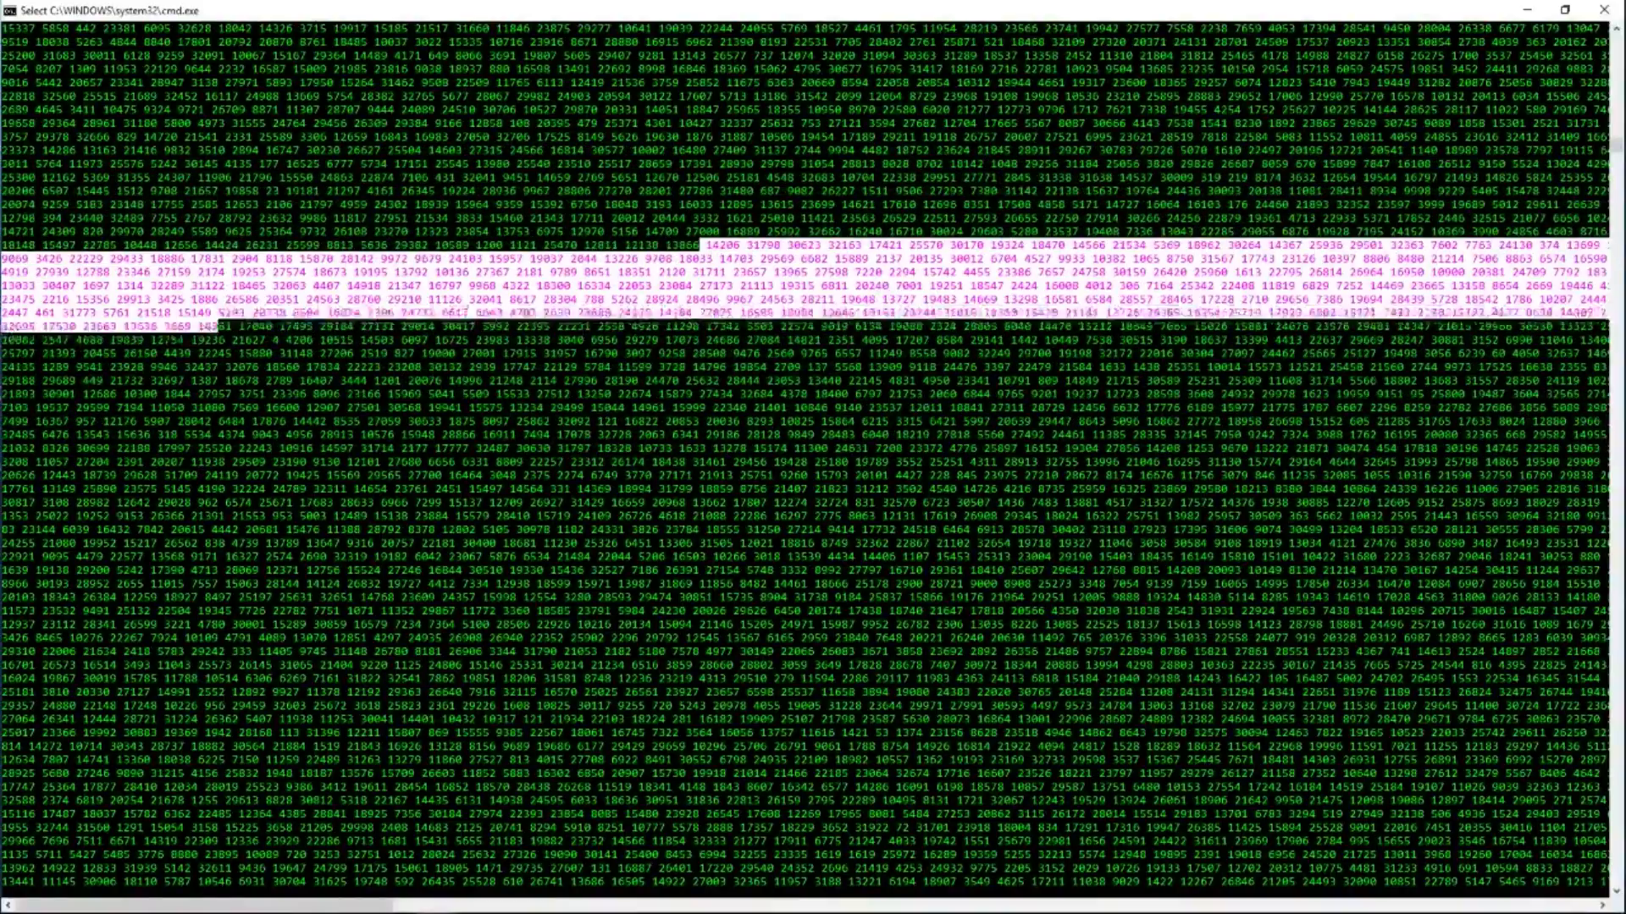
scroll(down, 3)
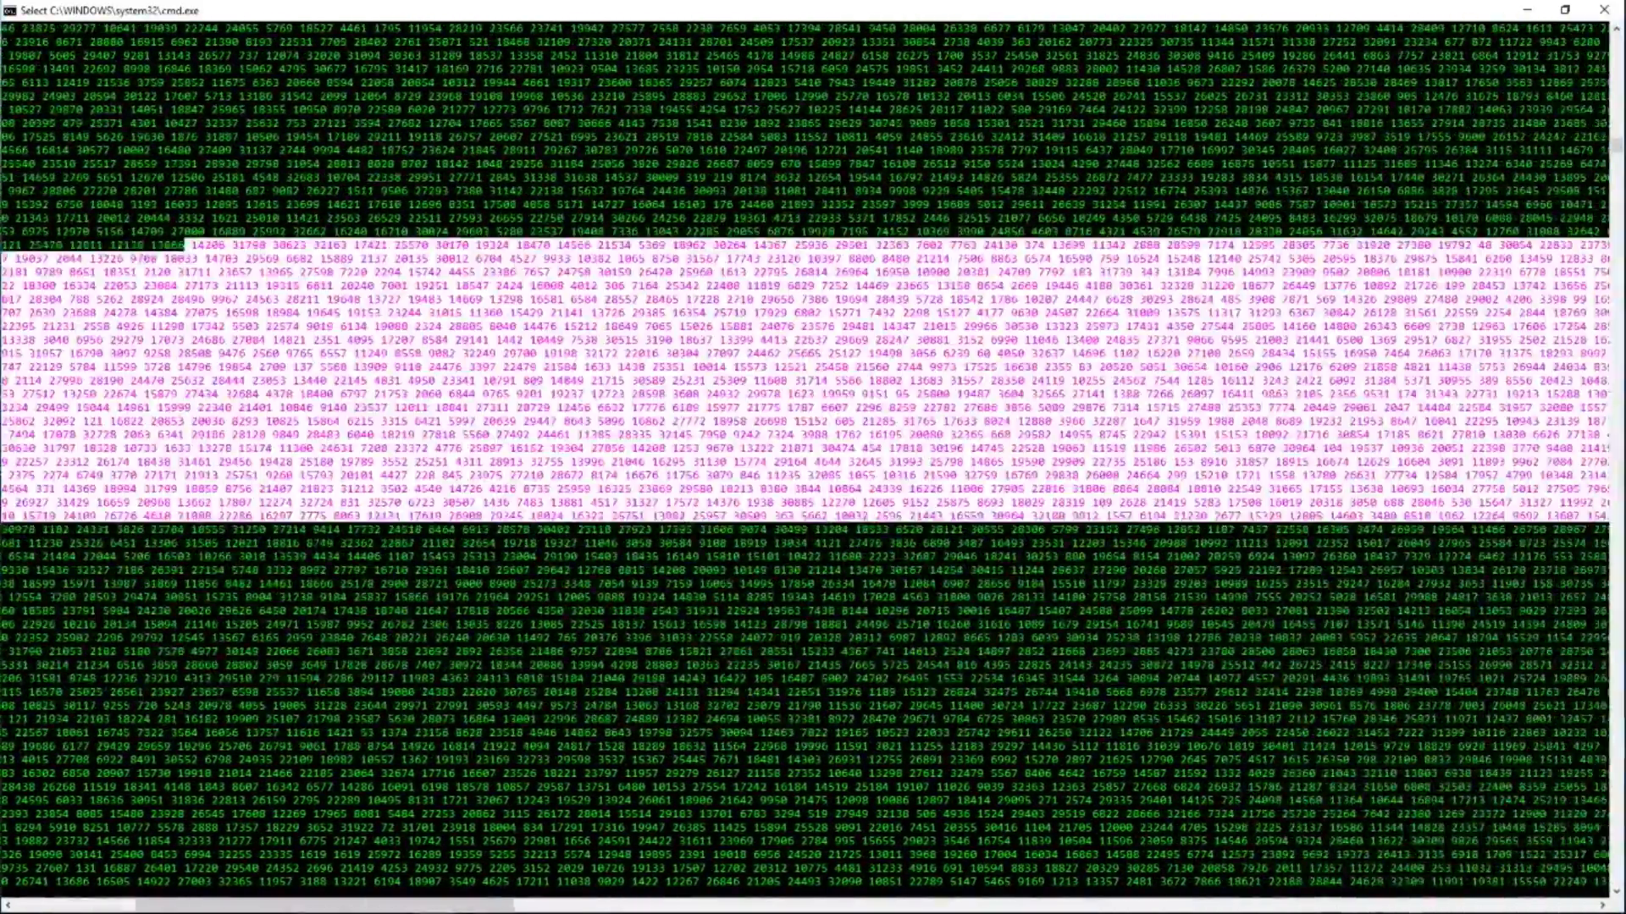